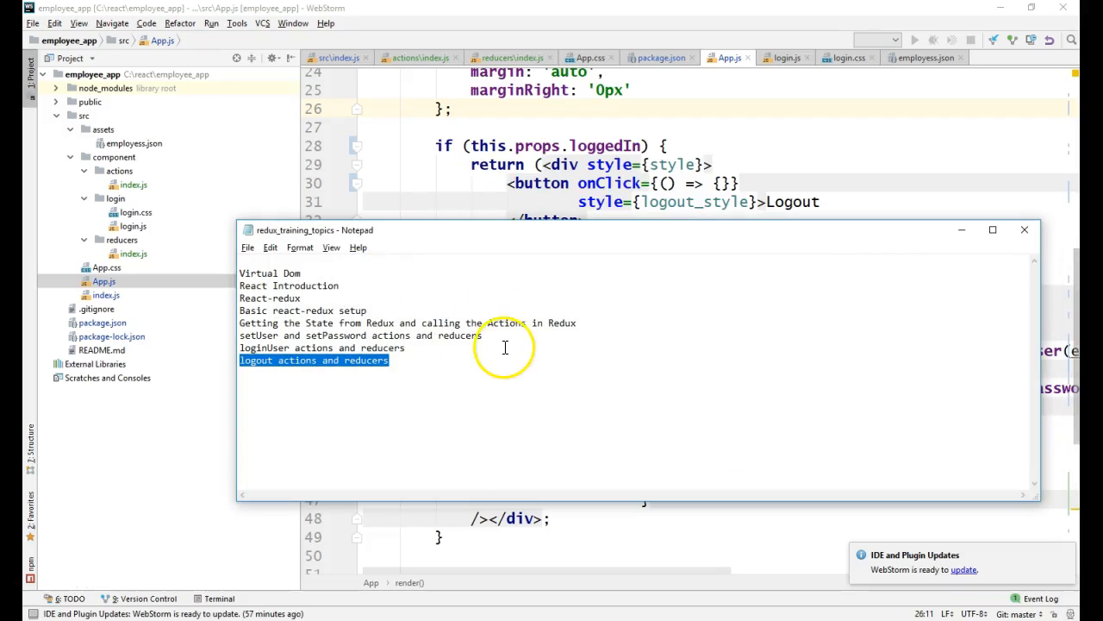
mouse_move(422, 360)
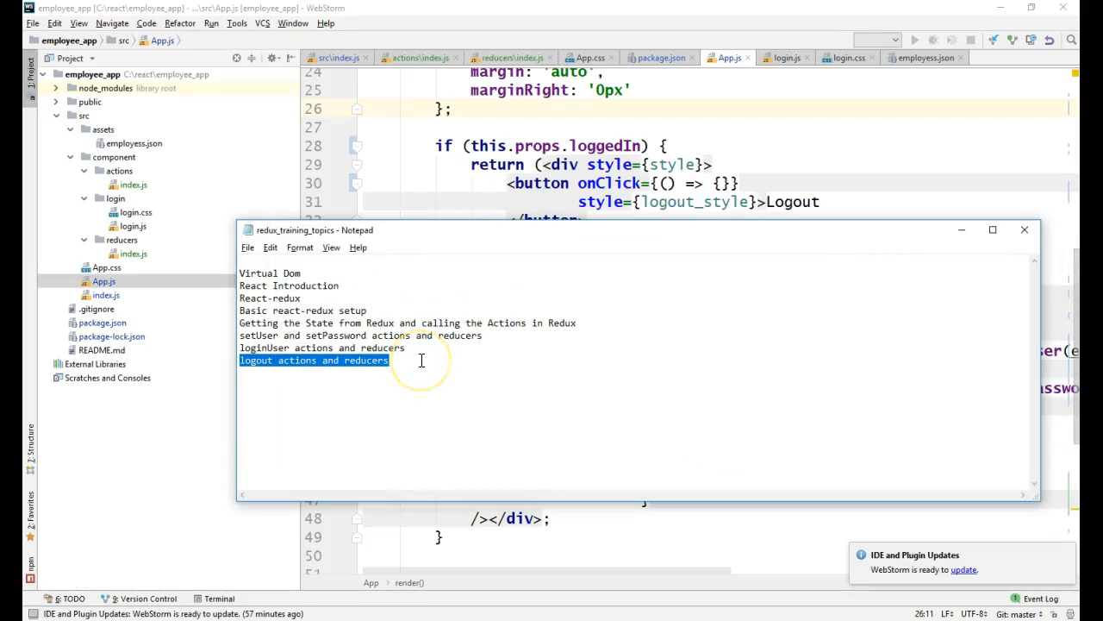
Review the 'logout actions and reducers' topic line in the Notepad list, leaving it deselected
click(421, 361)
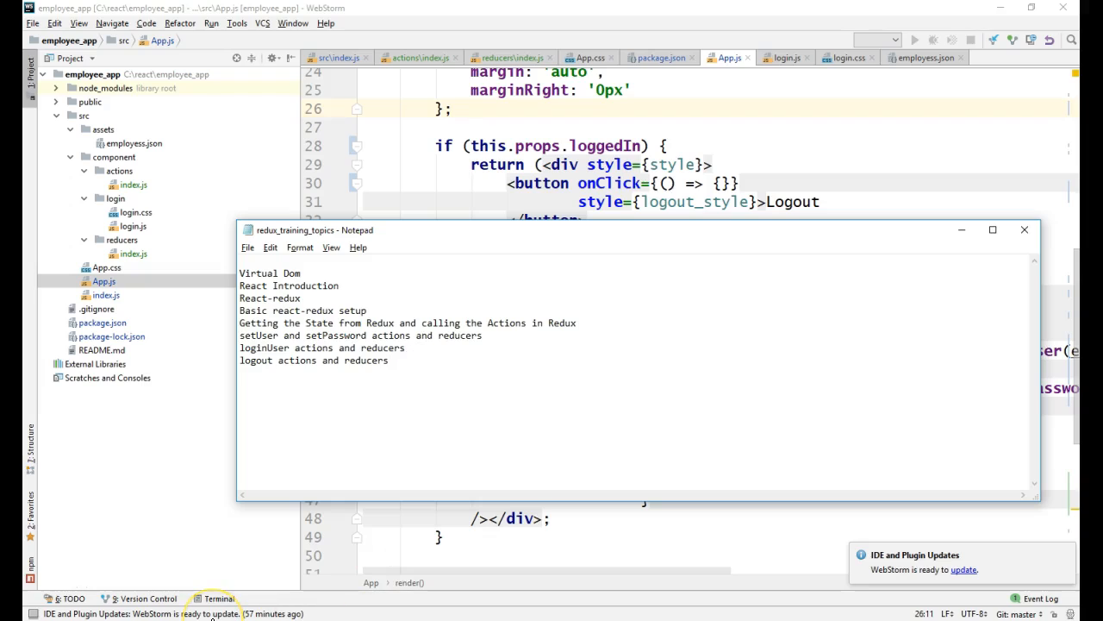
click(387, 361)
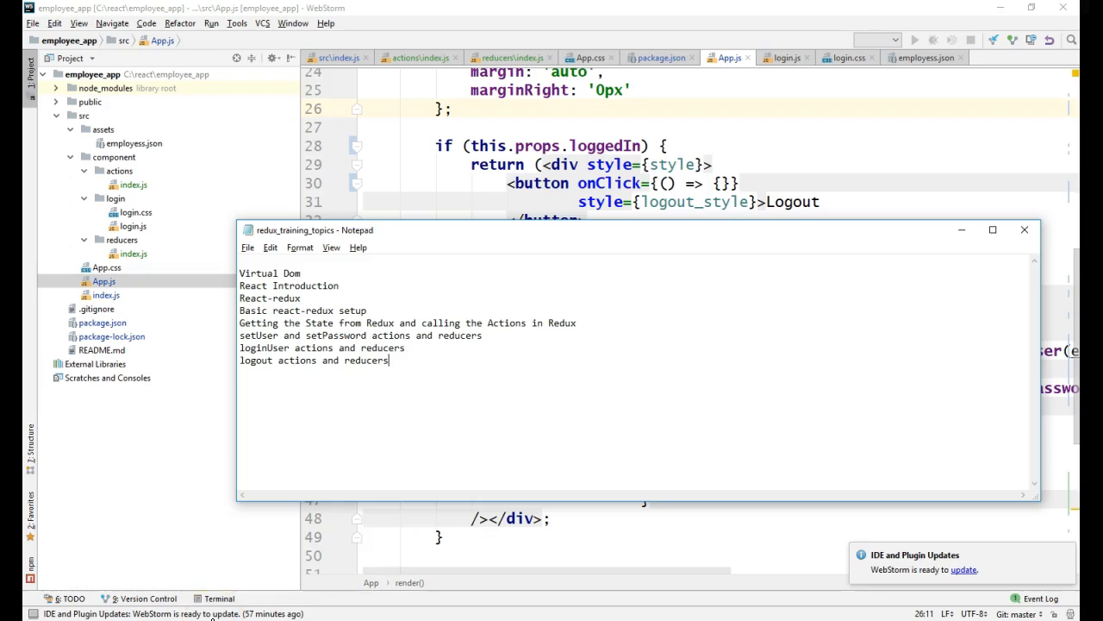
double_click(326, 360)
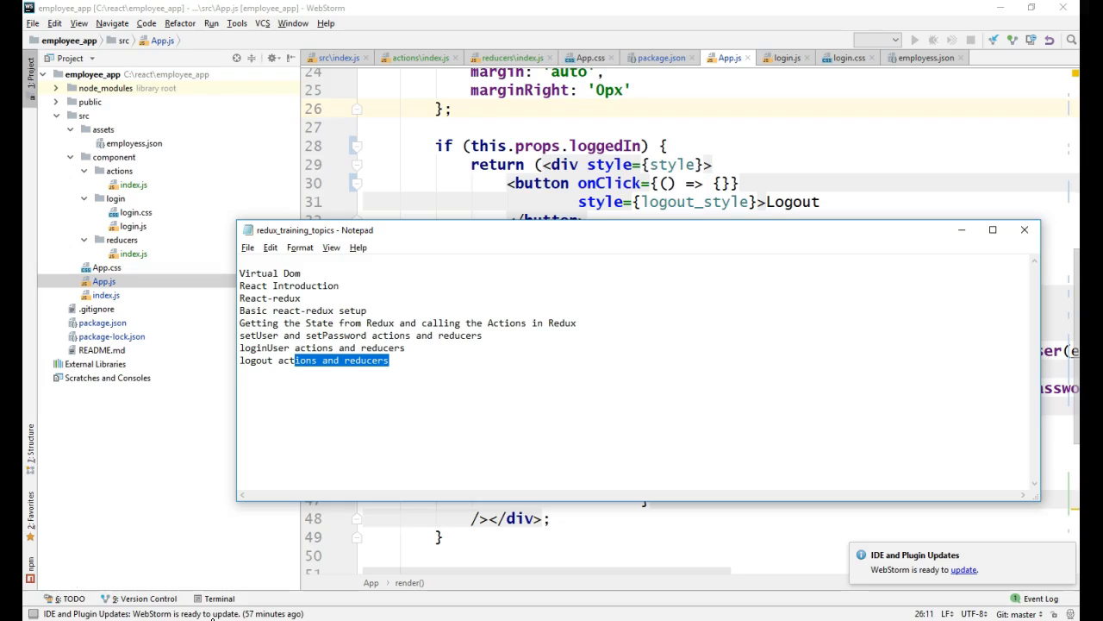
click(281, 360)
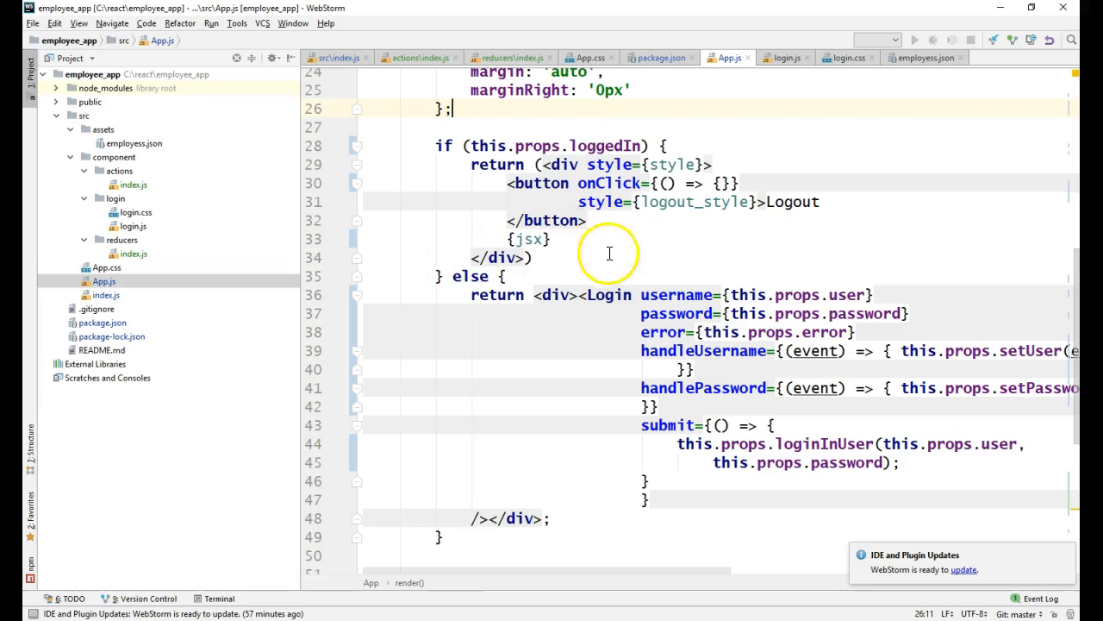
scroll(up, 3)
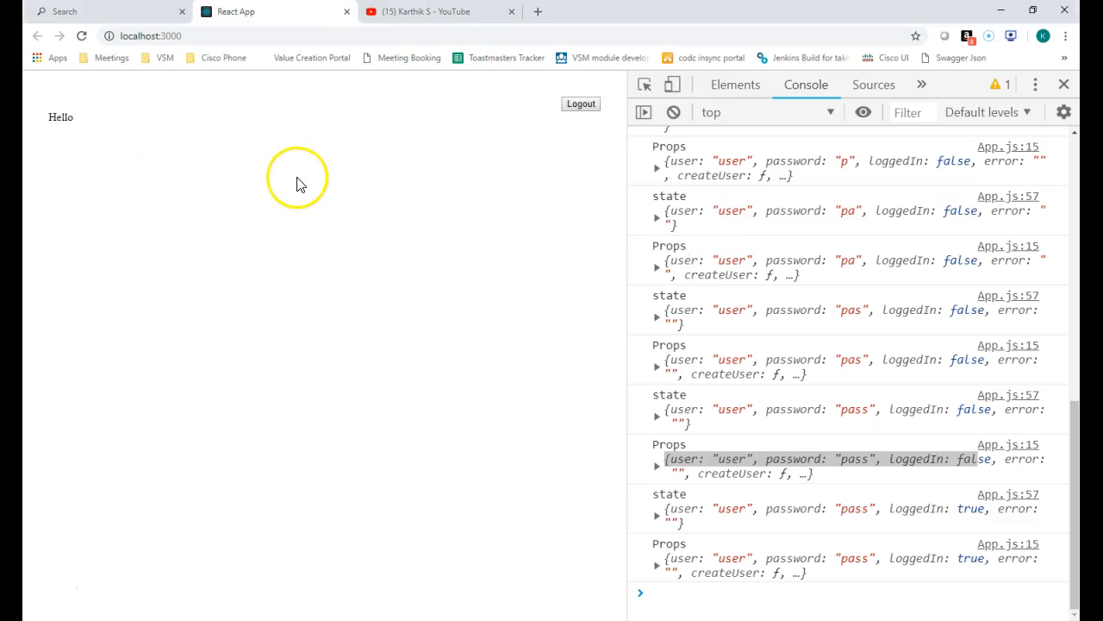
mouse_move(302, 171)
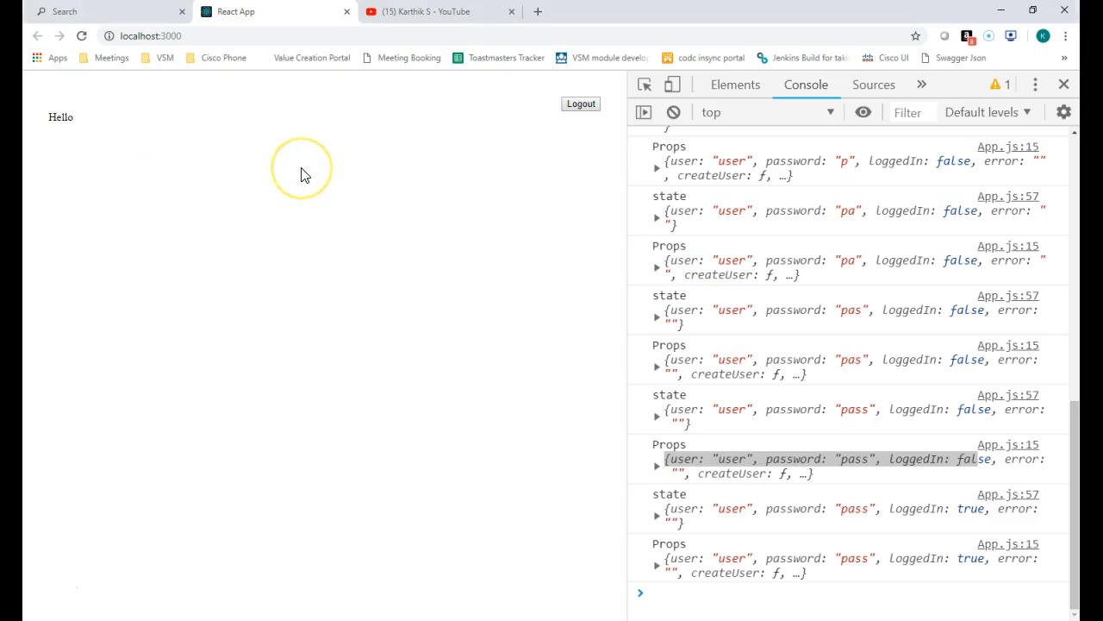
mouse_move(343, 159)
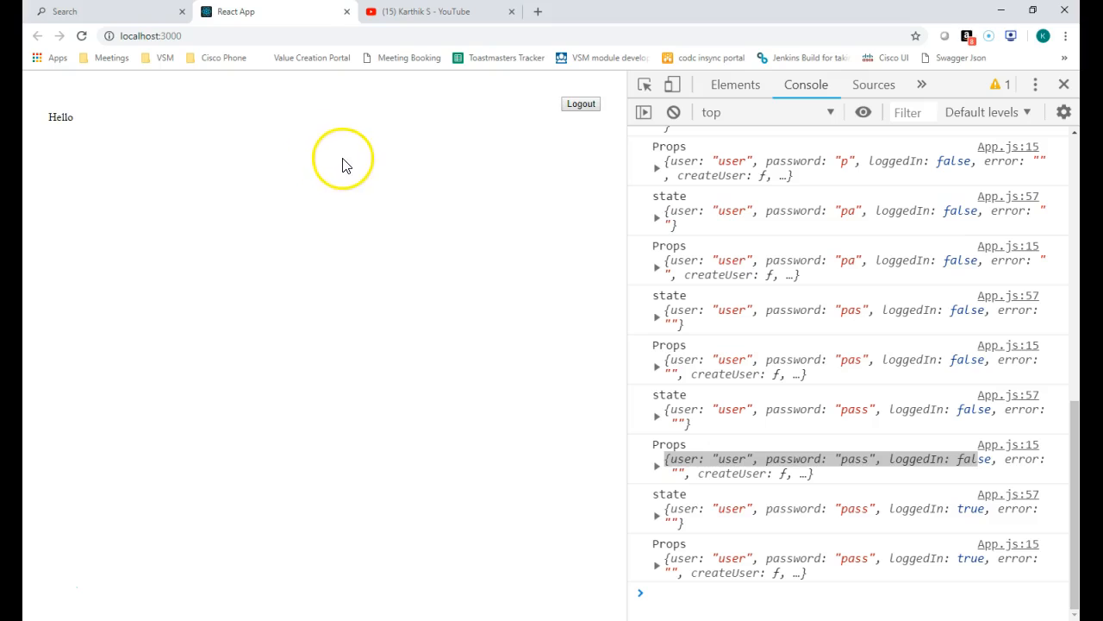
mouse_move(417, 188)
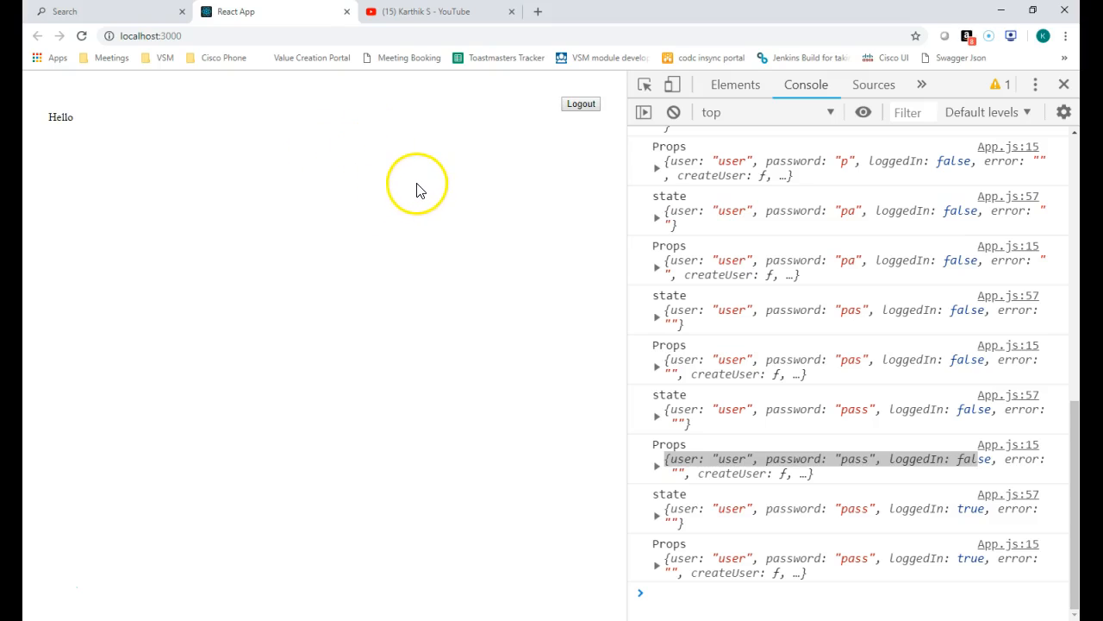
mouse_move(419, 193)
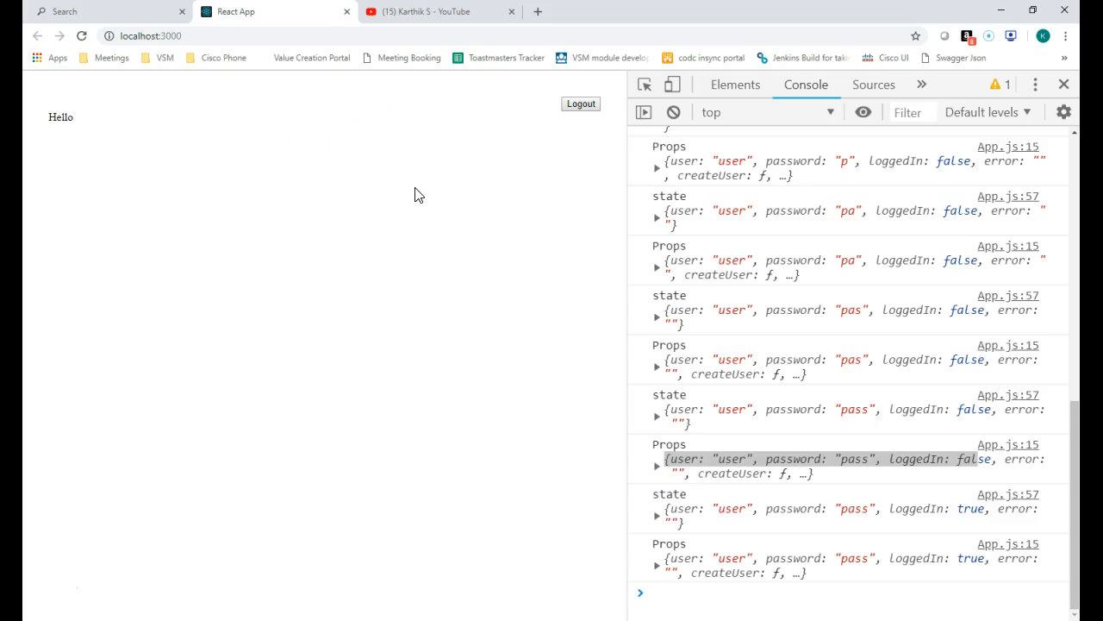
mouse_move(486, 186)
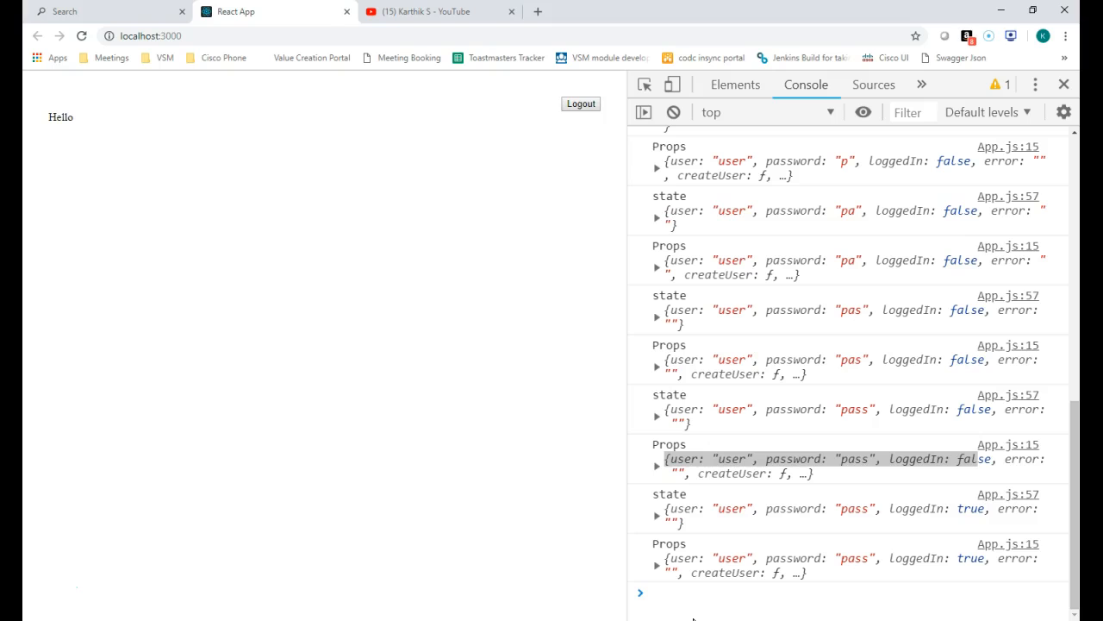
mouse_move(527, 205)
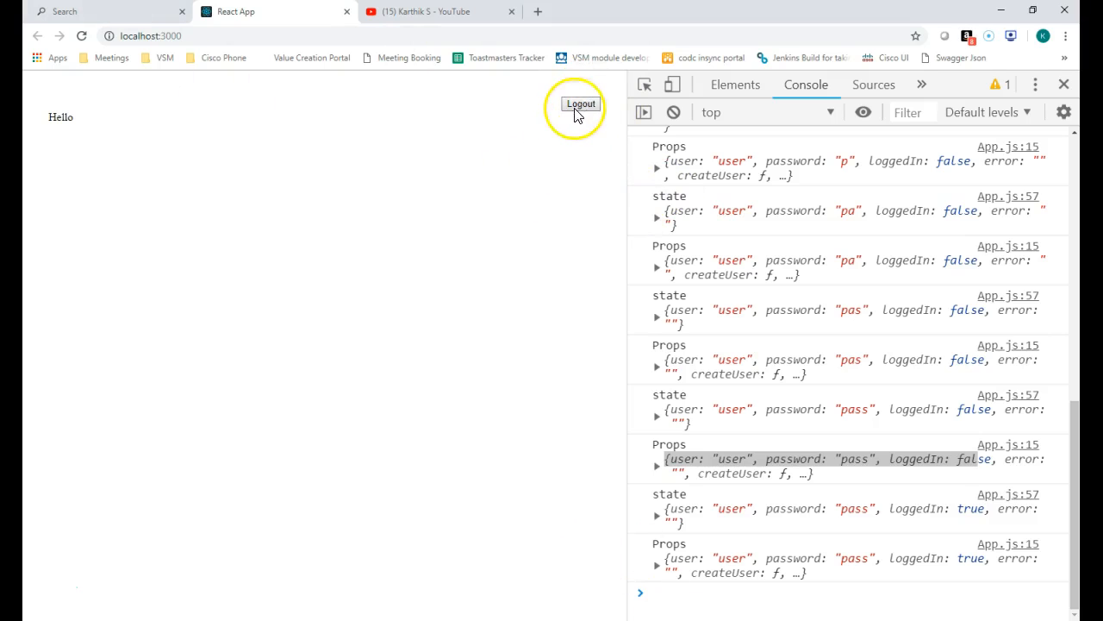
mouse_move(340, 210)
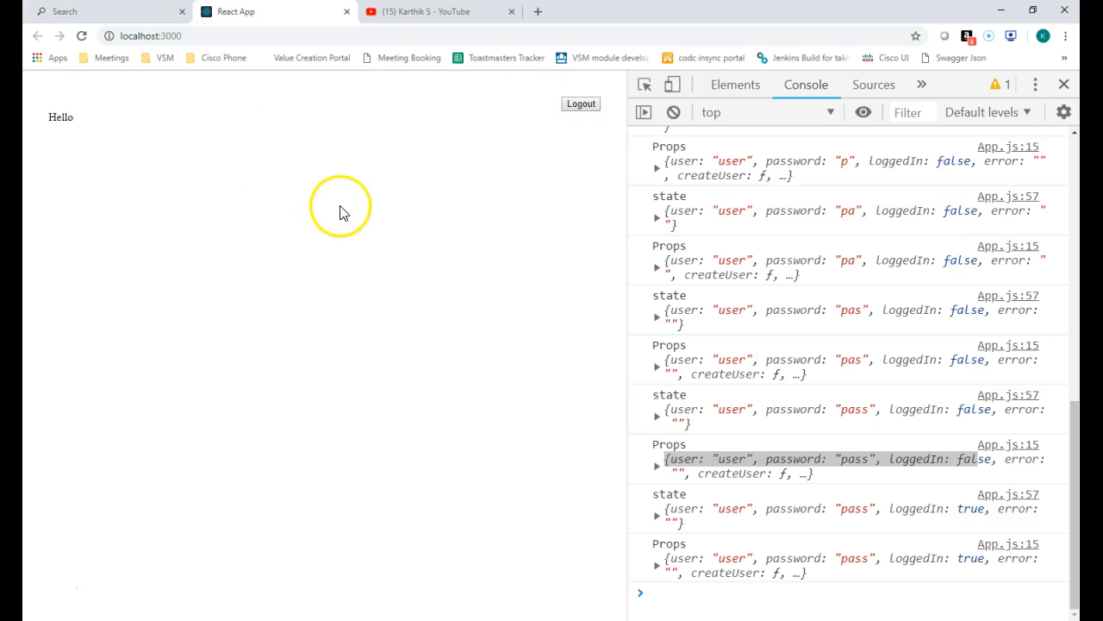
mouse_move(282, 188)
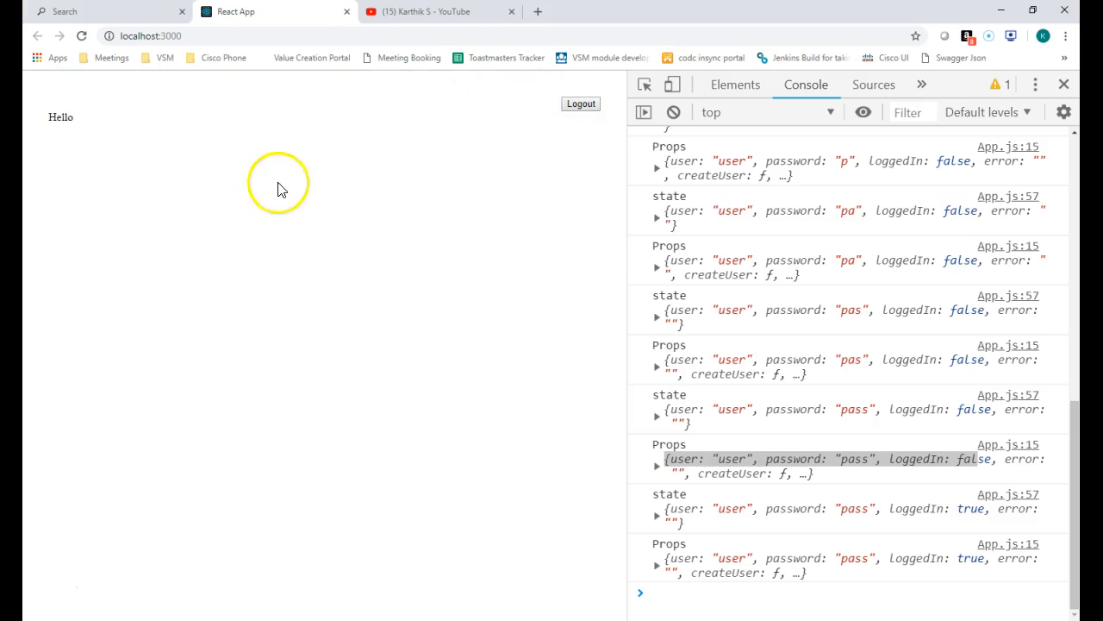
mouse_move(349, 119)
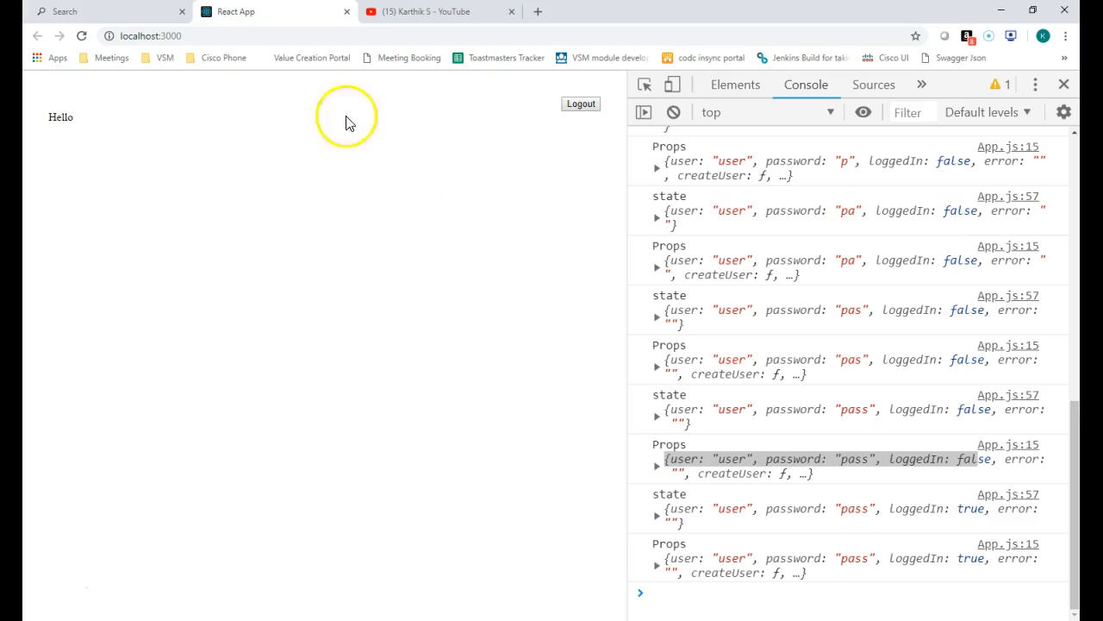
mouse_move(593, 221)
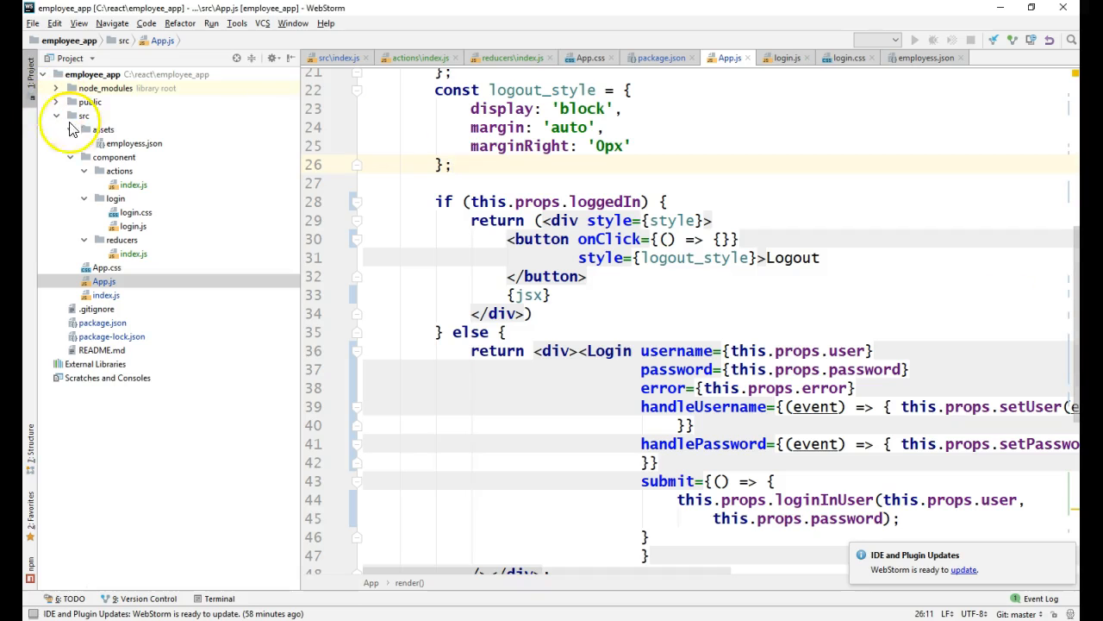
mouse_move(141, 181)
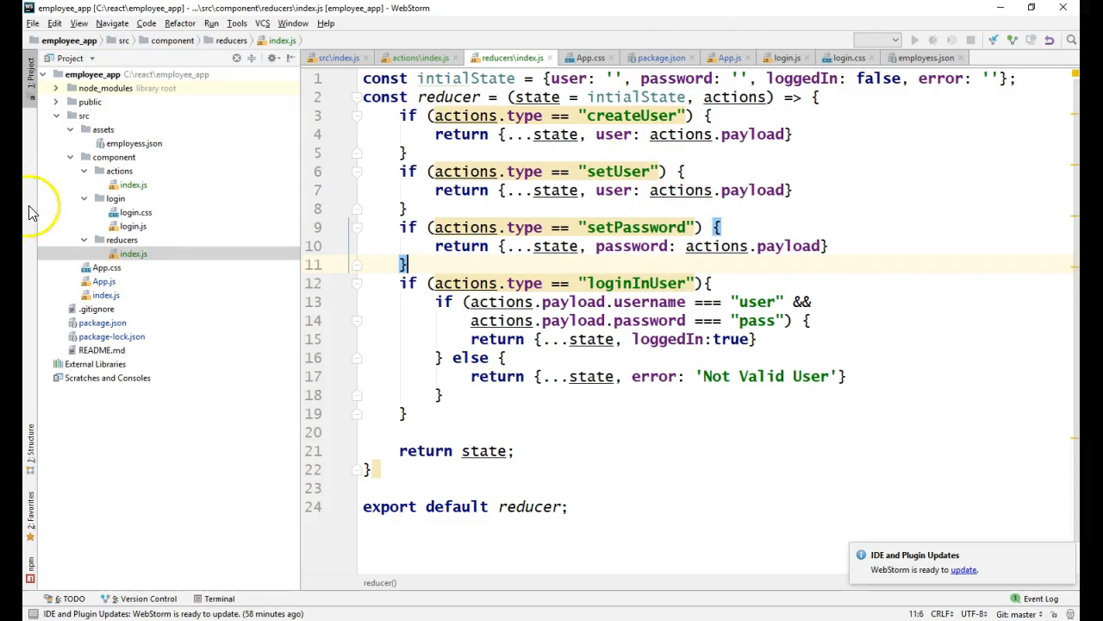
mouse_move(106, 281)
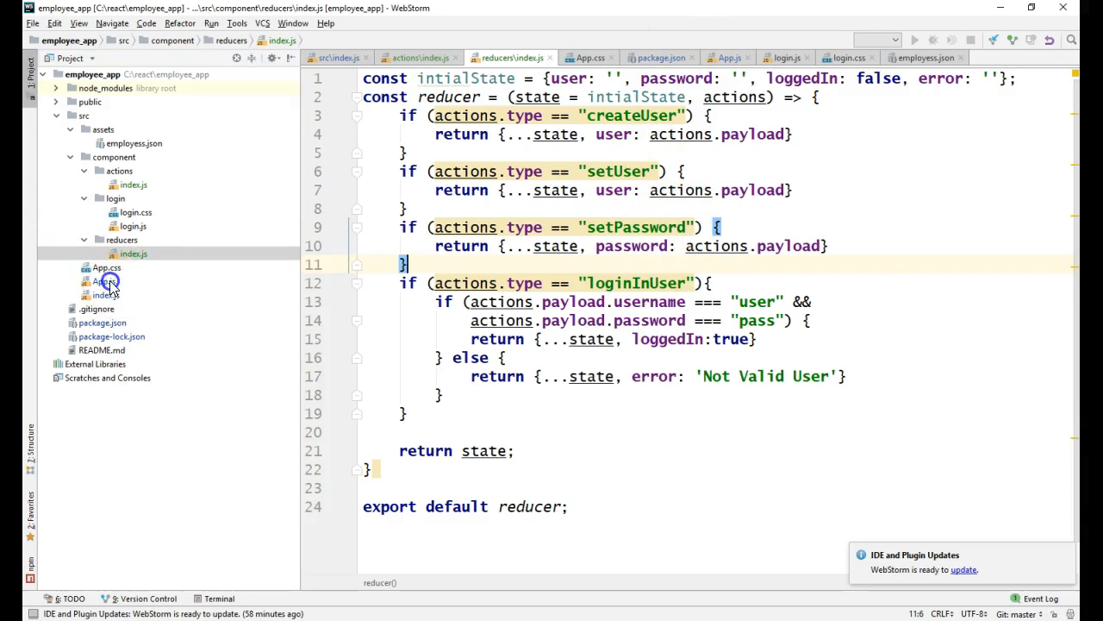
Show App.js's render branching on this.props.loggedIn down to the Logout button with empty onClick
click(104, 281)
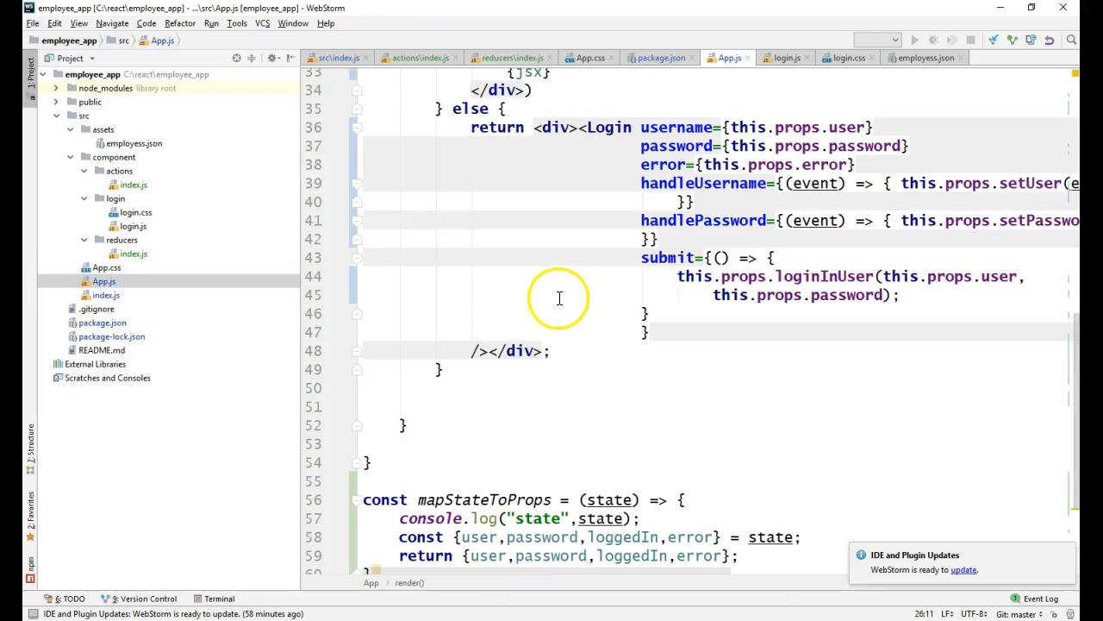
scroll(up, 3)
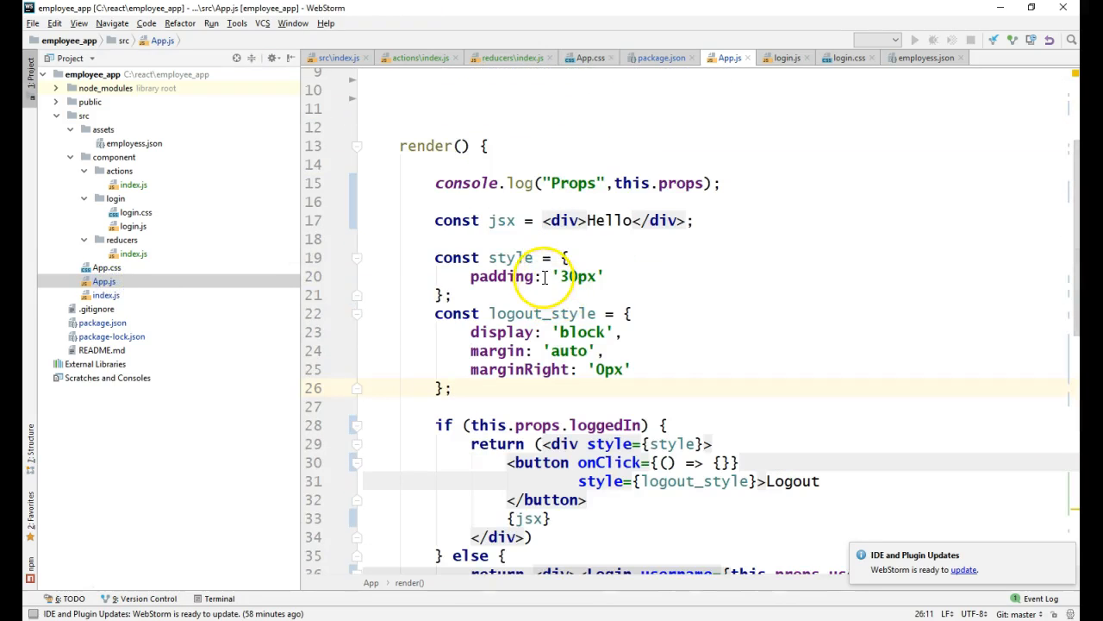
scroll(down, 3)
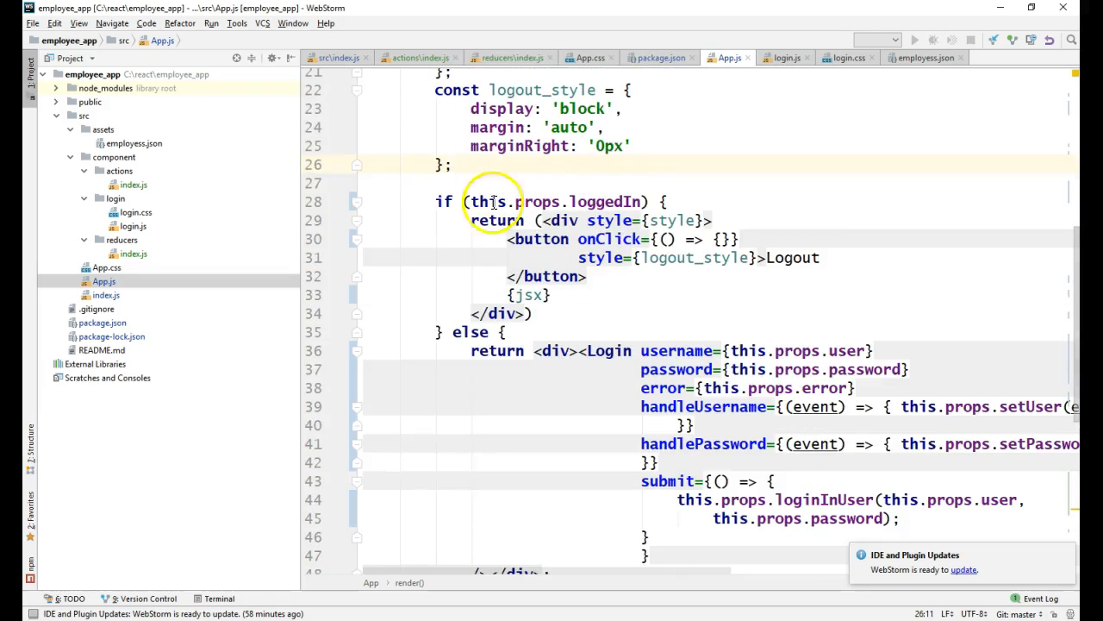
double_click(552, 200)
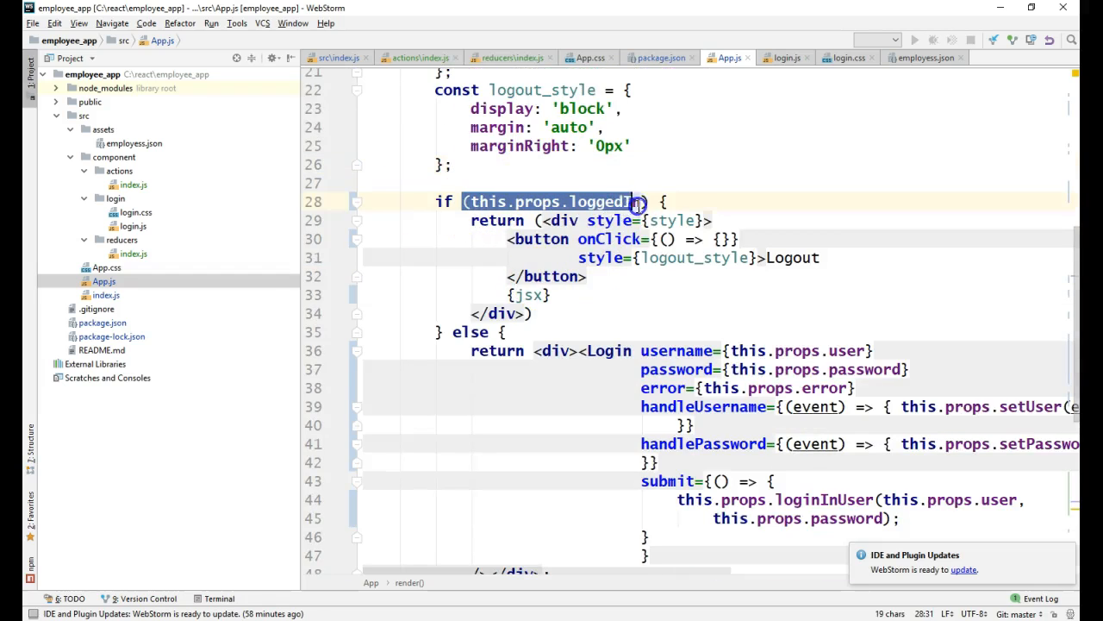
scroll(down, 3)
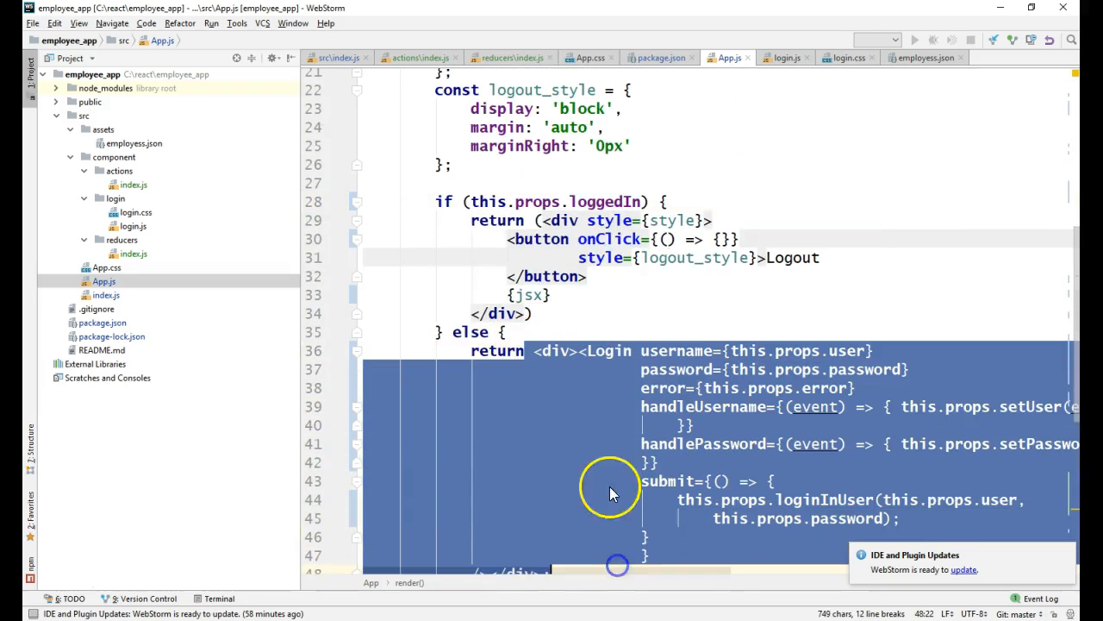
scroll(down, 3)
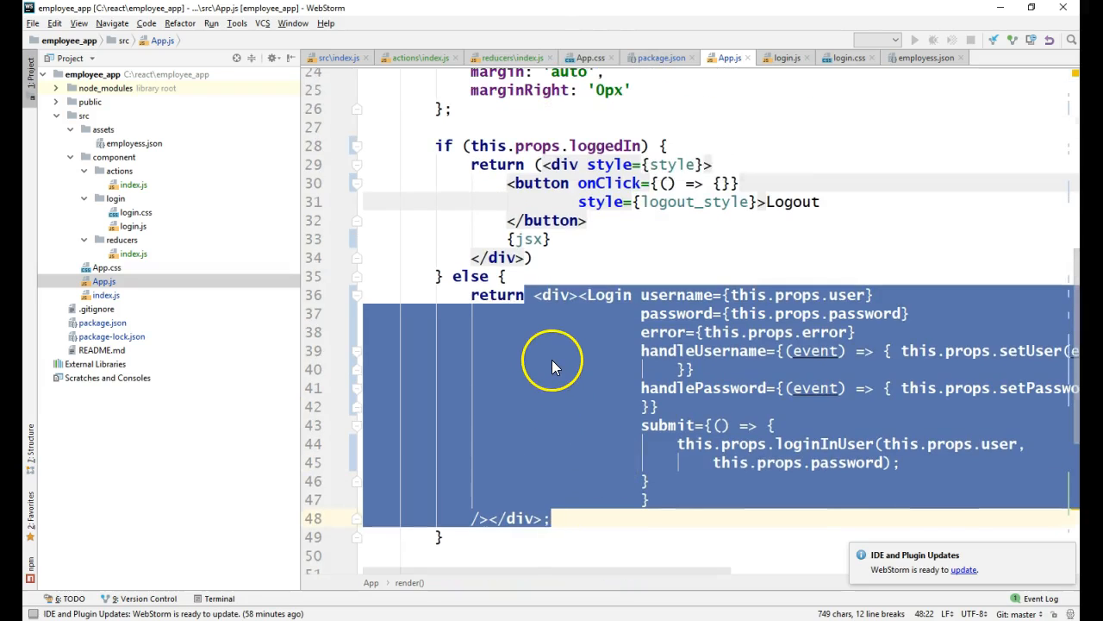
mouse_move(568, 193)
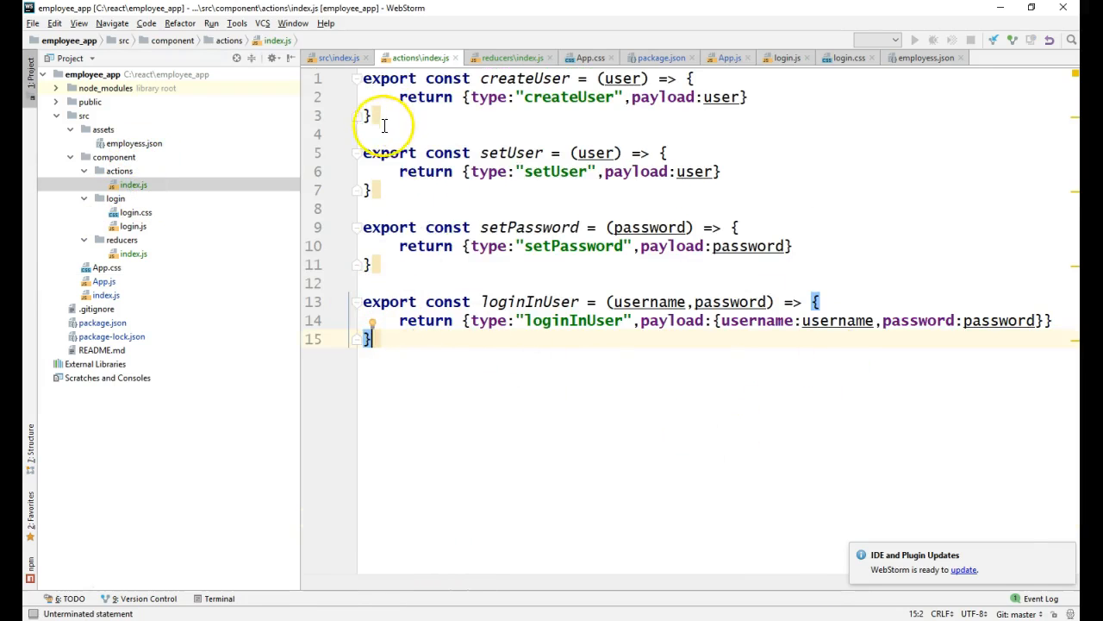
Duplicate the setUser function after loginInUser in actions/index.js
click(366, 152)
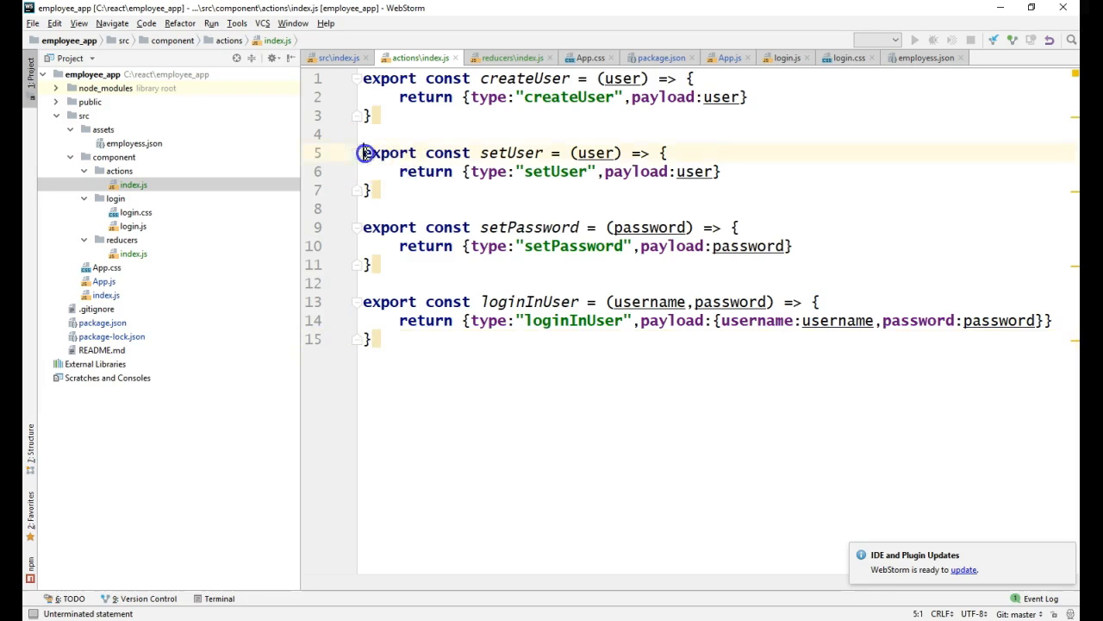
click(372, 188)
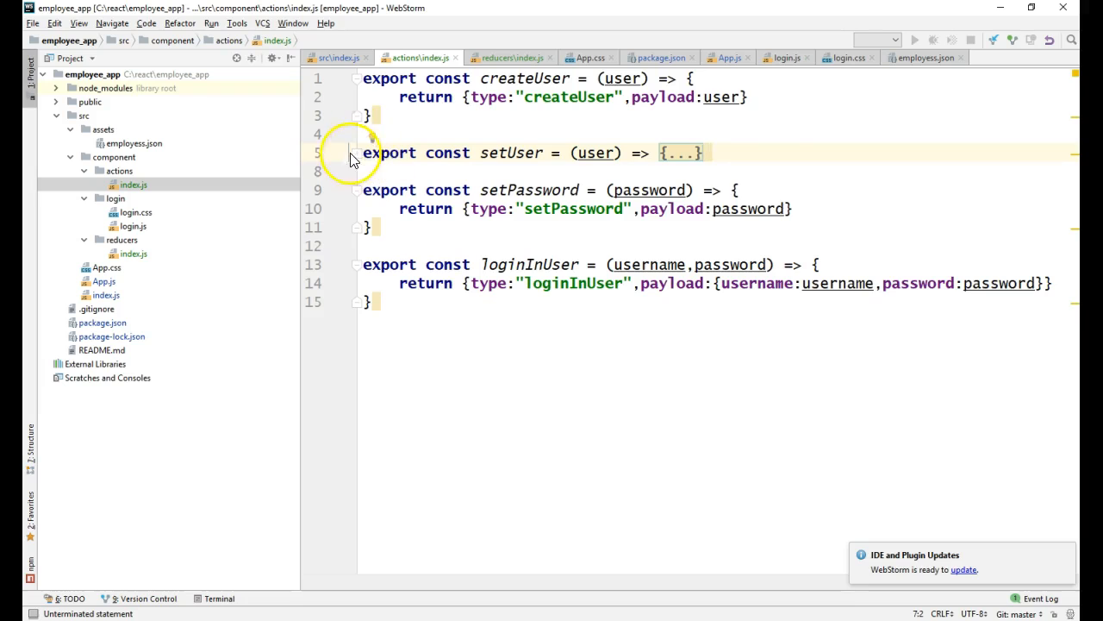
click(354, 152)
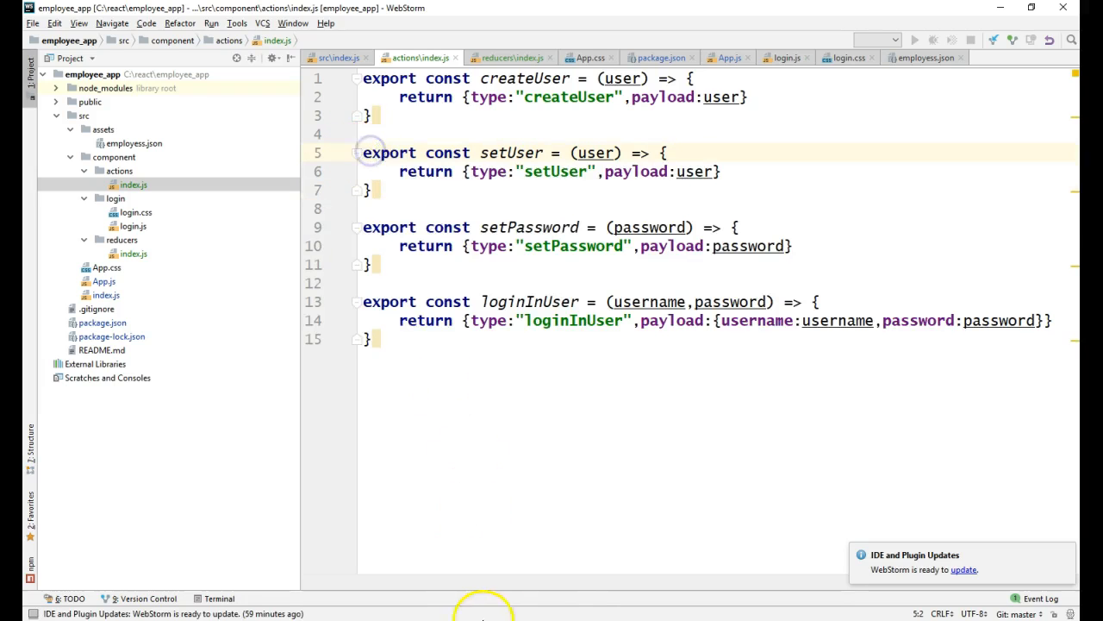
drag(362, 151, 362, 209)
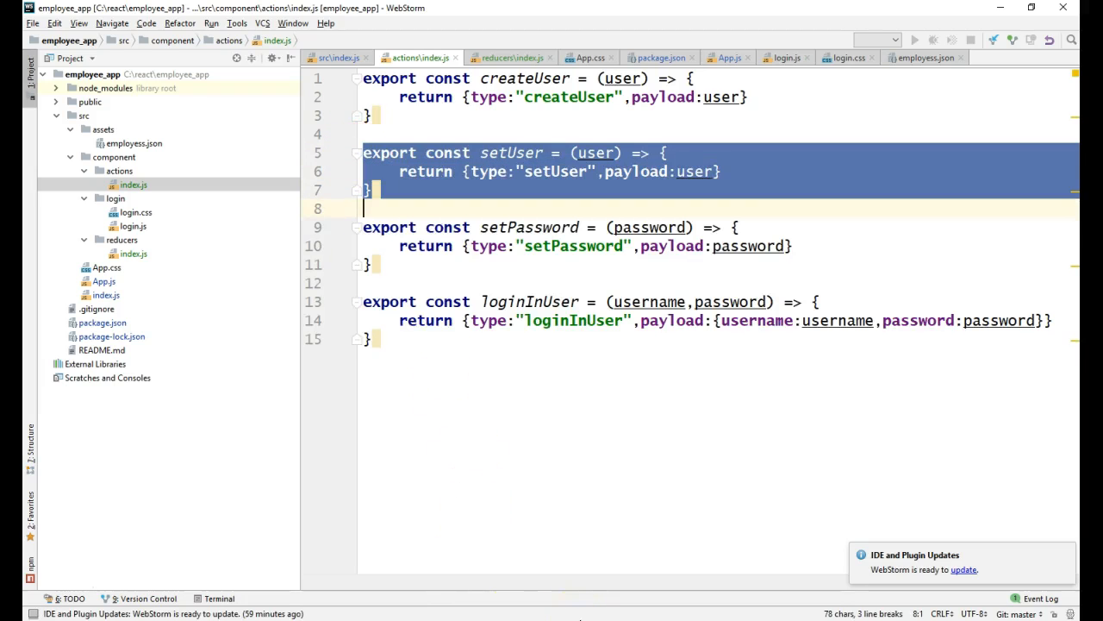
click(370, 338)
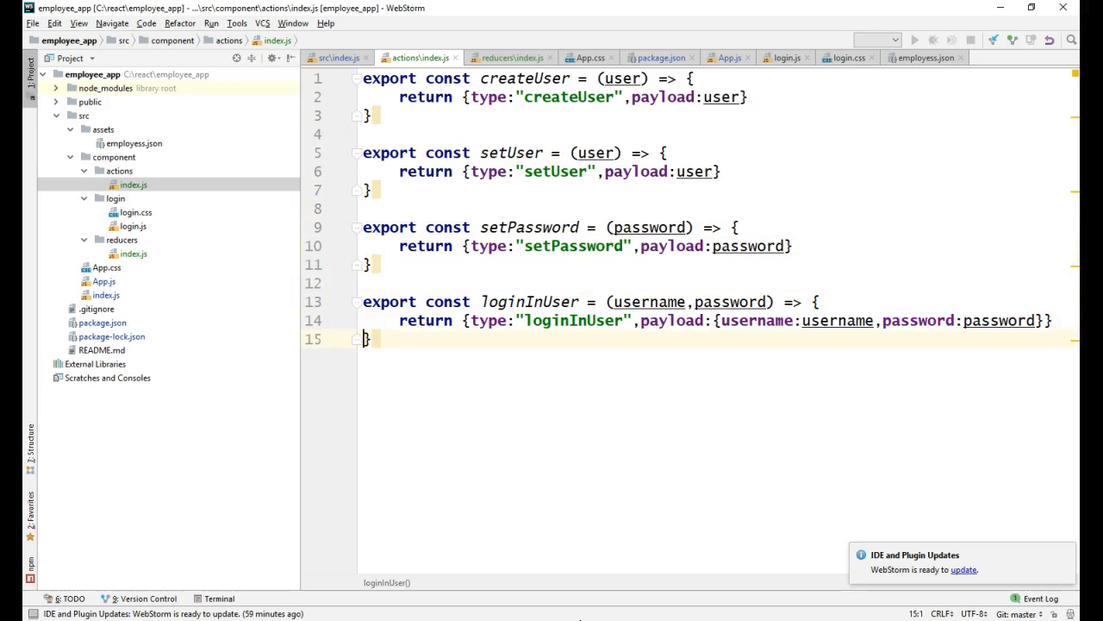
key(enter)
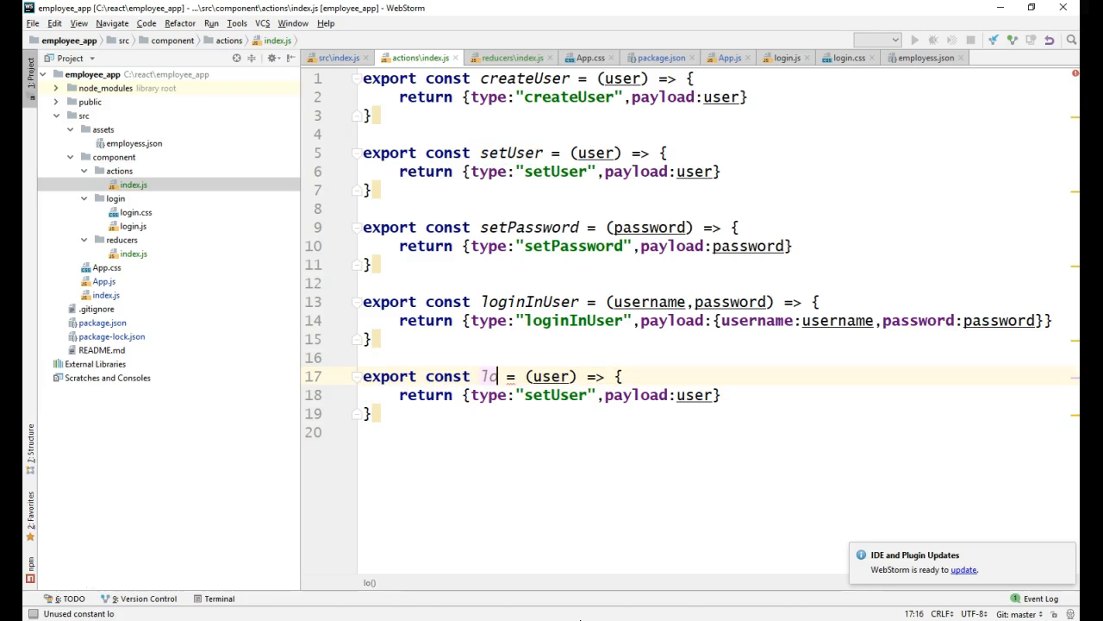
Rename the copy to logout with no parameter or payload, leaving type ""
text(ogout)
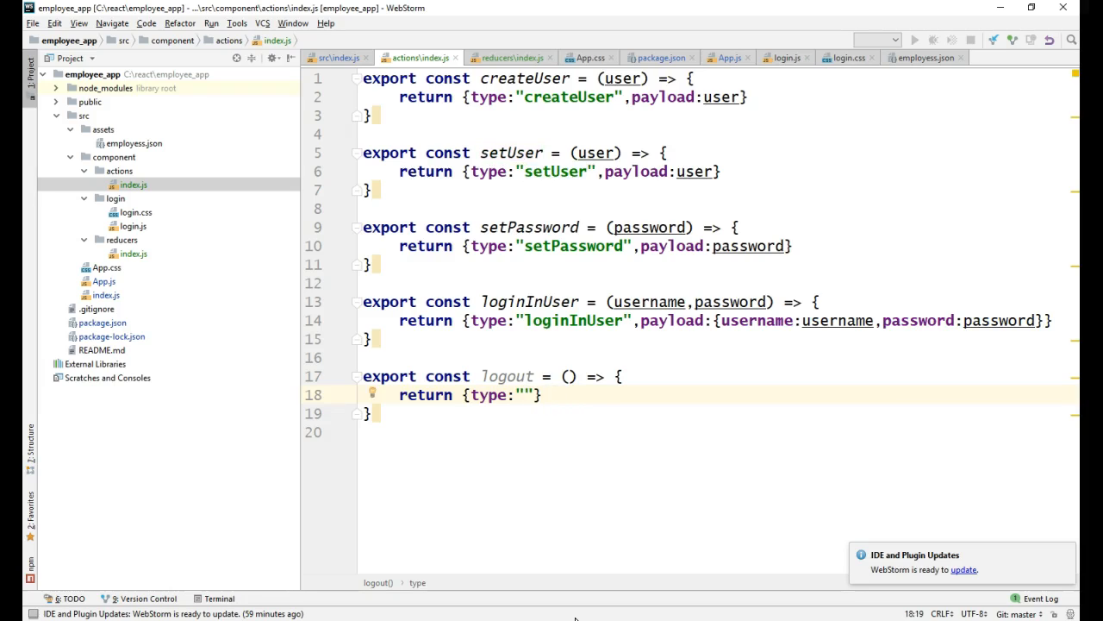
text(logout)
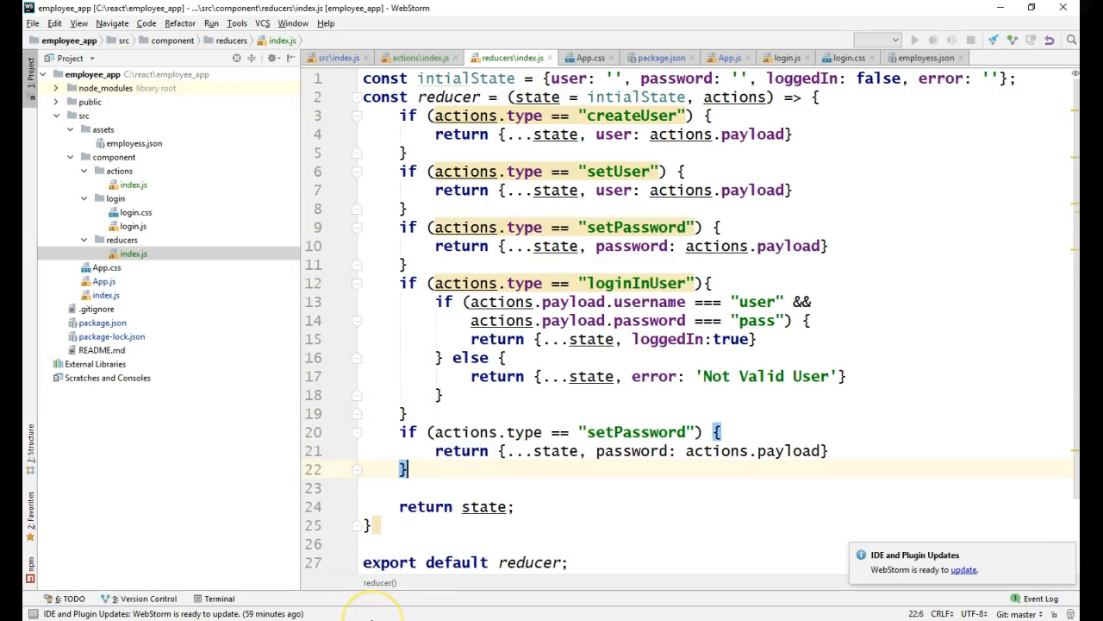
Turn the duplicated reducer case into "logout" returning state with loggedIn: false, then return to App.js
click(533, 431)
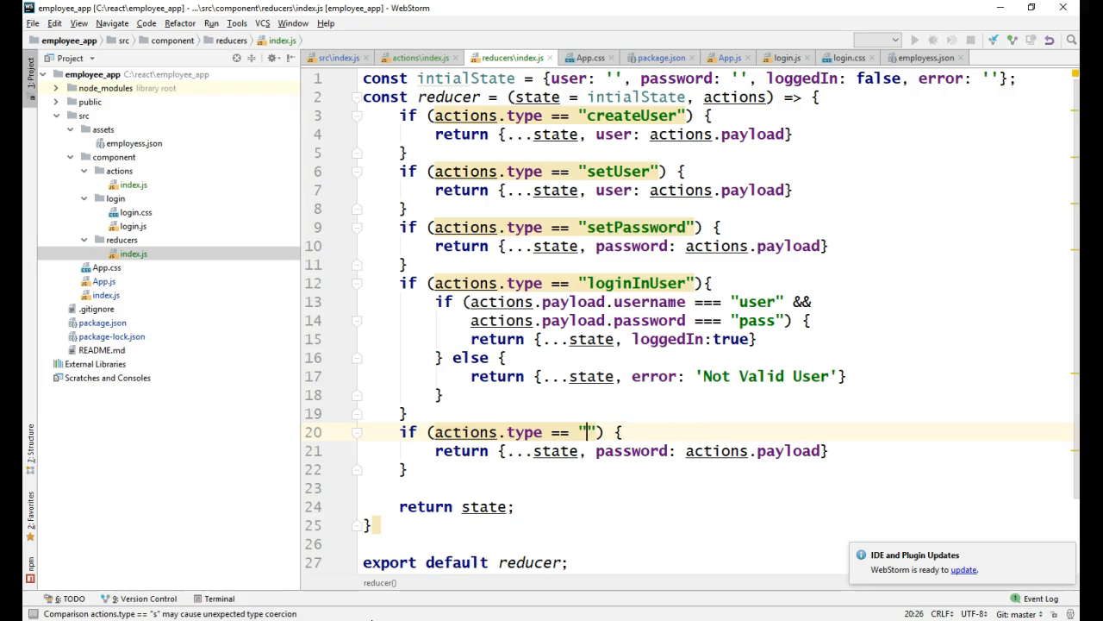
text(logo)
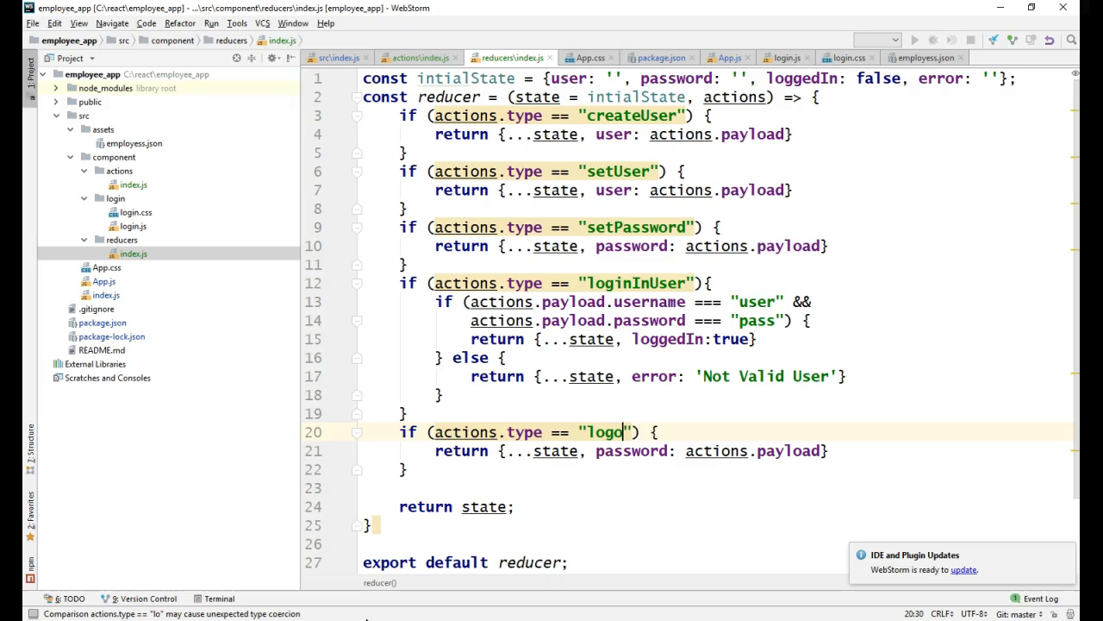
text(ut)
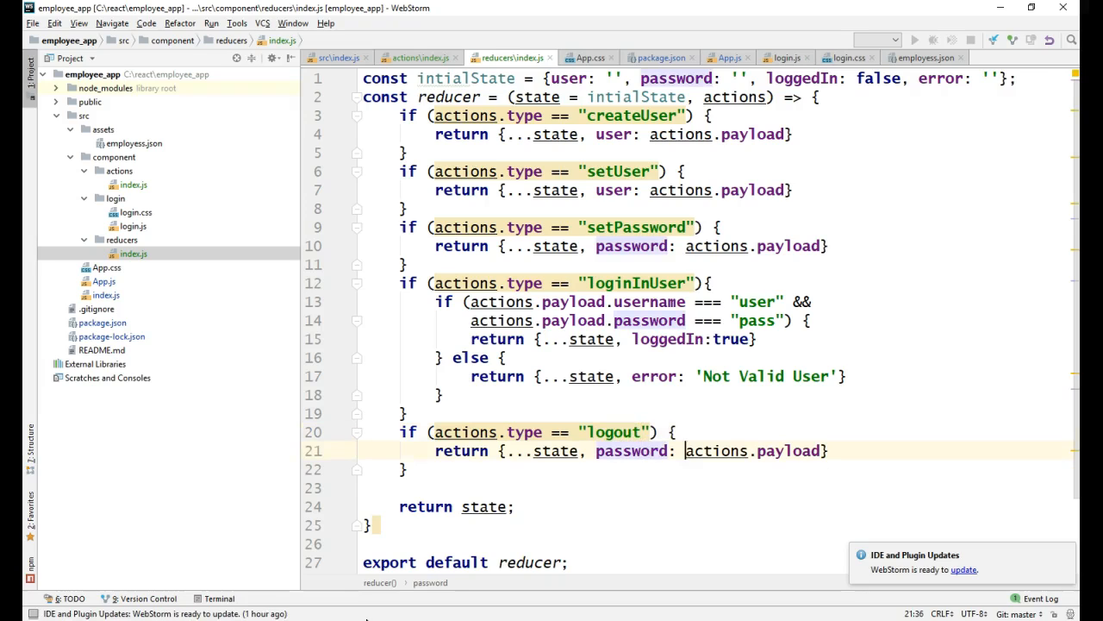
double_click(631, 451)
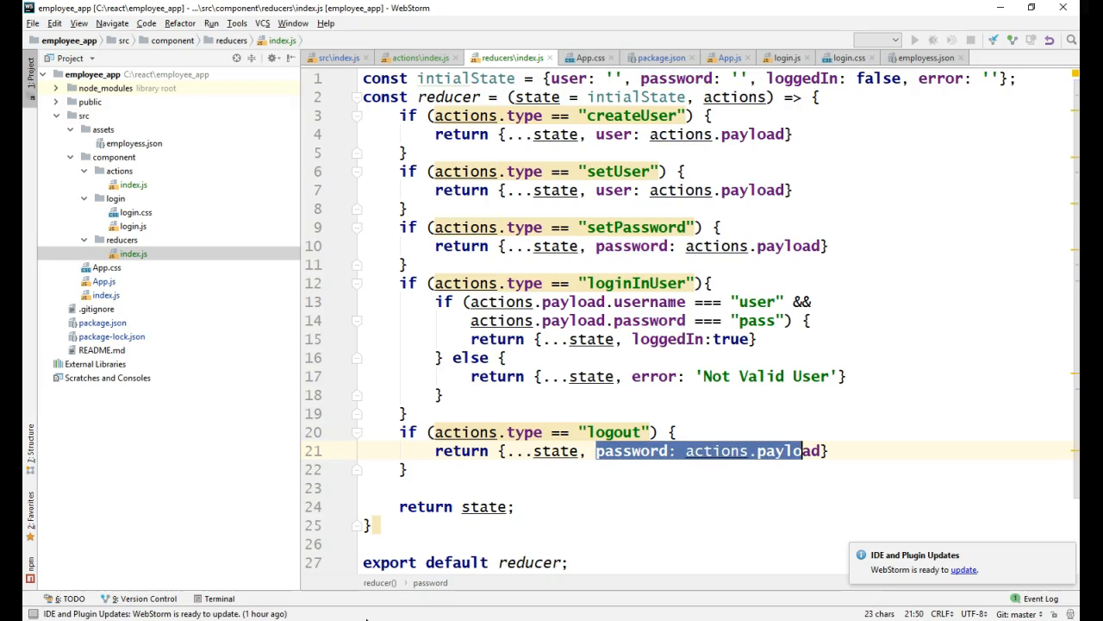
key(Delete)
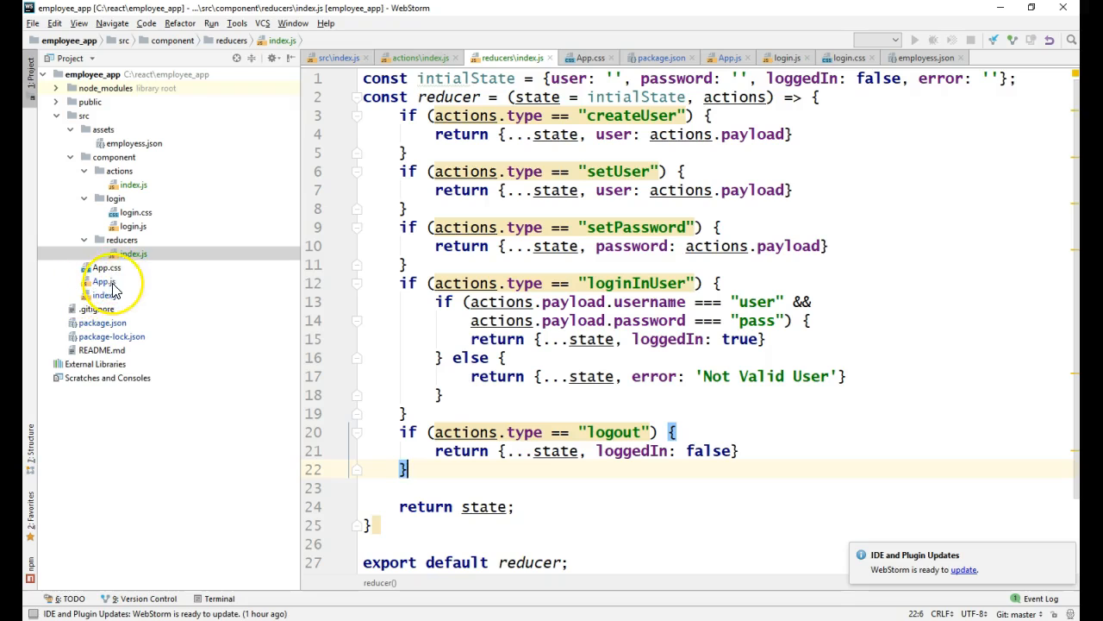
click(103, 281)
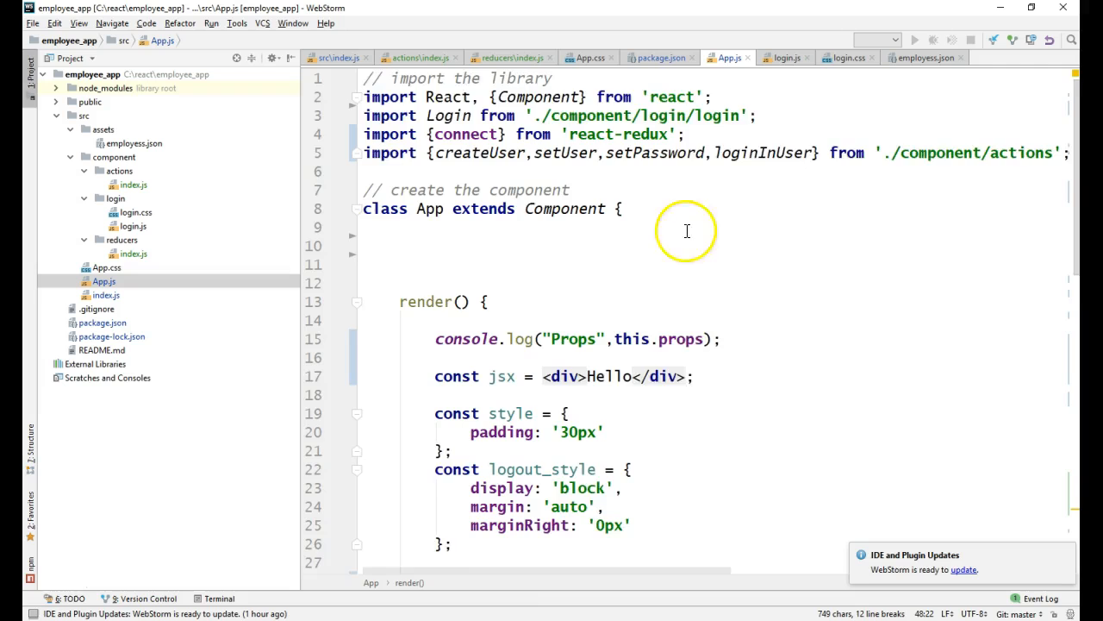
mouse_move(817, 159)
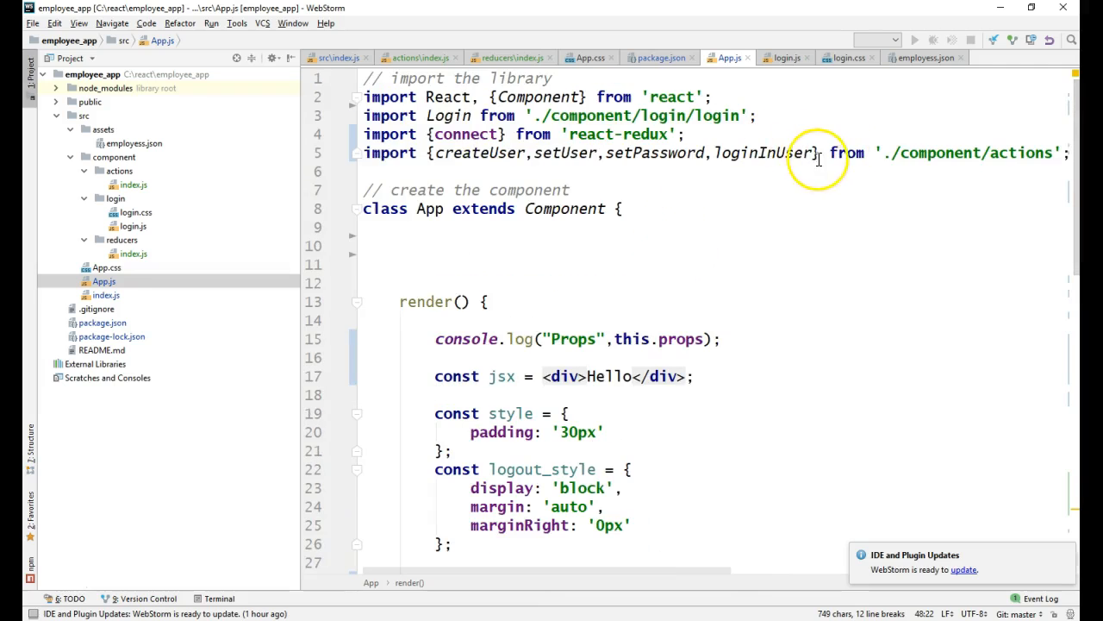
Import logout from './component/actions' and add it to the actions object in connect
text(logout)
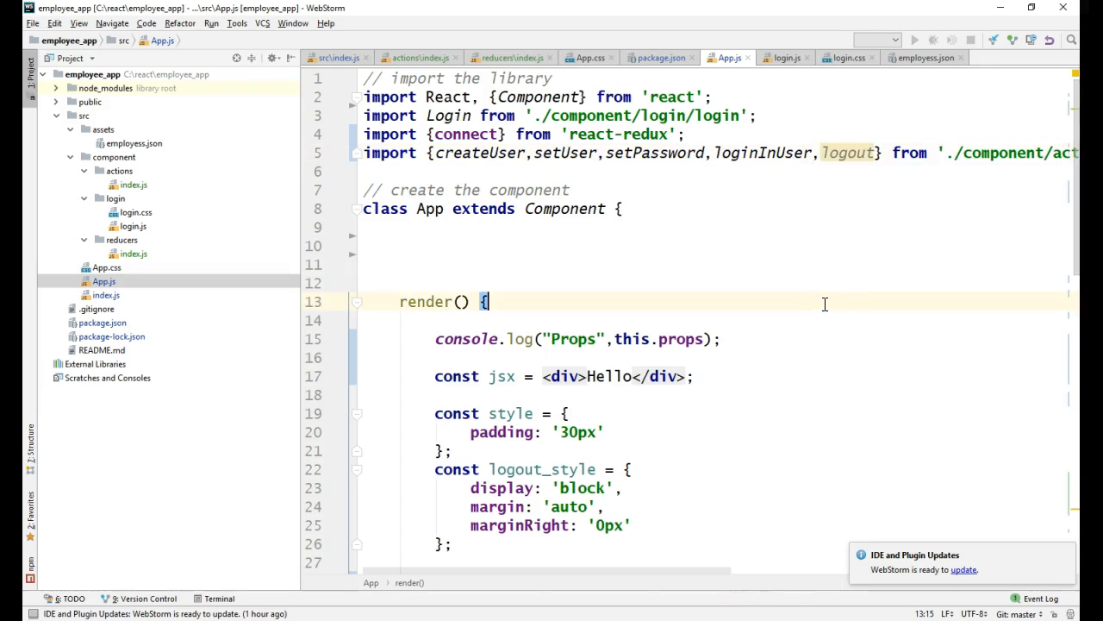
scroll(down, 3)
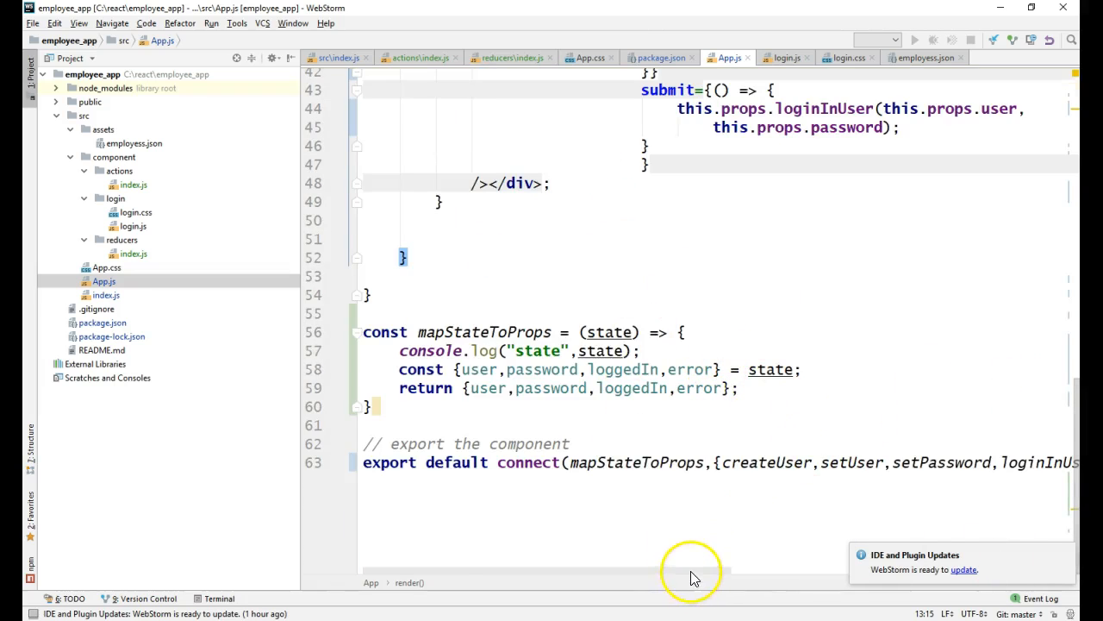
scroll(right, 3)
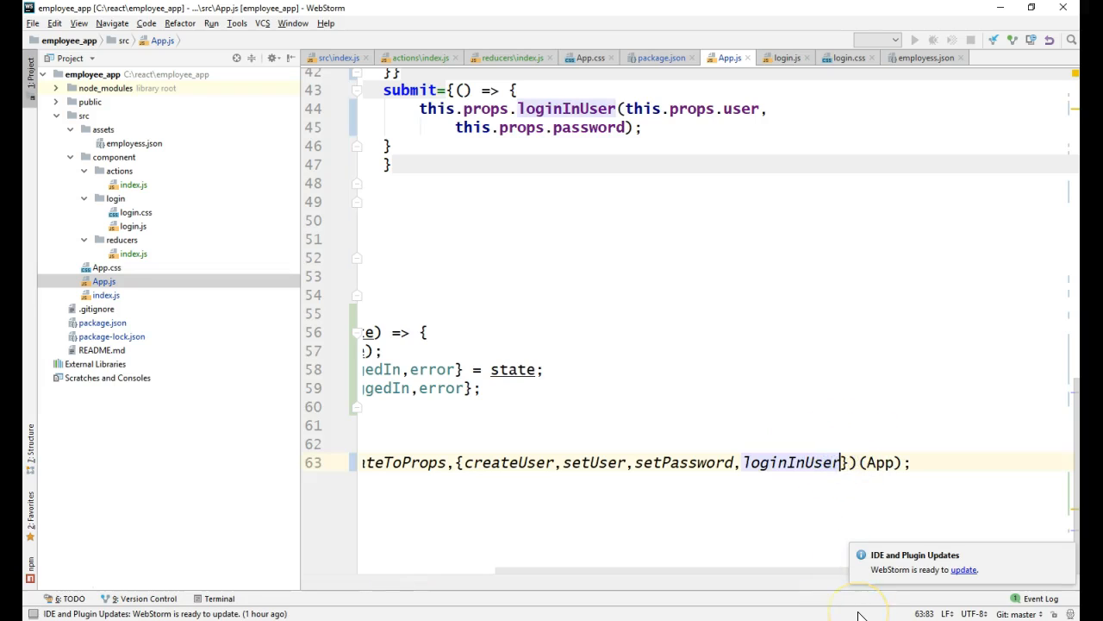
text(,l)
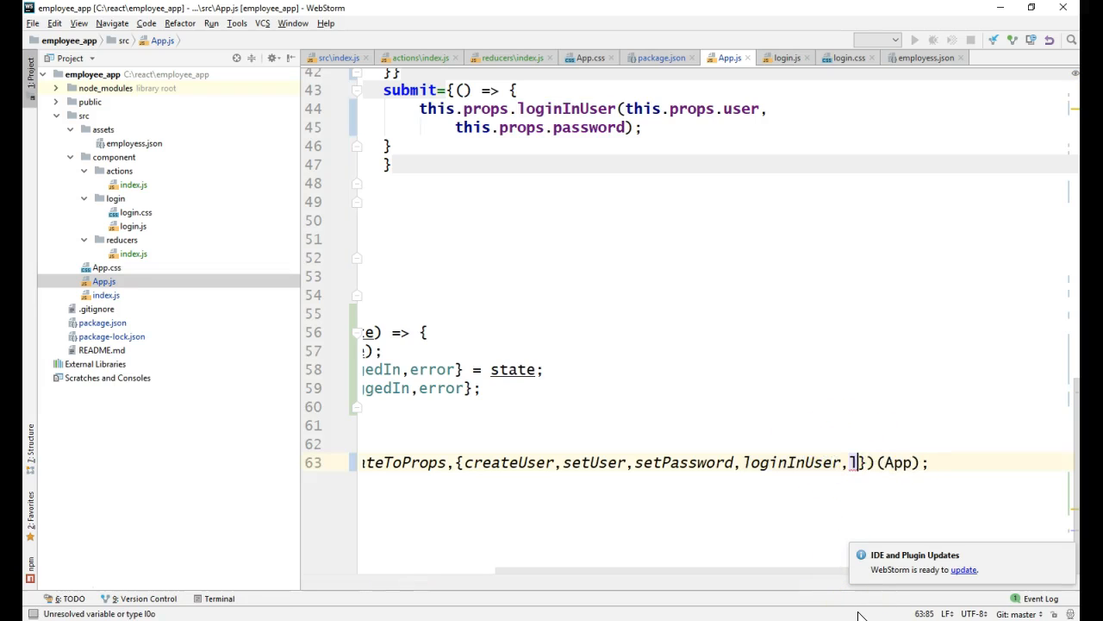
text(ogout)
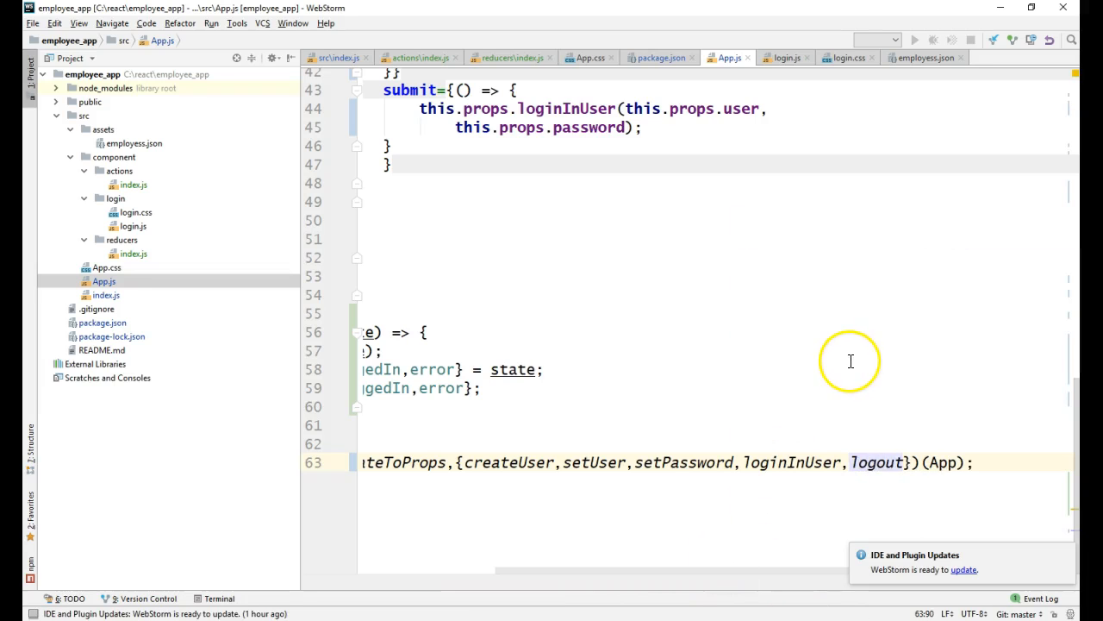
scroll(left, 3)
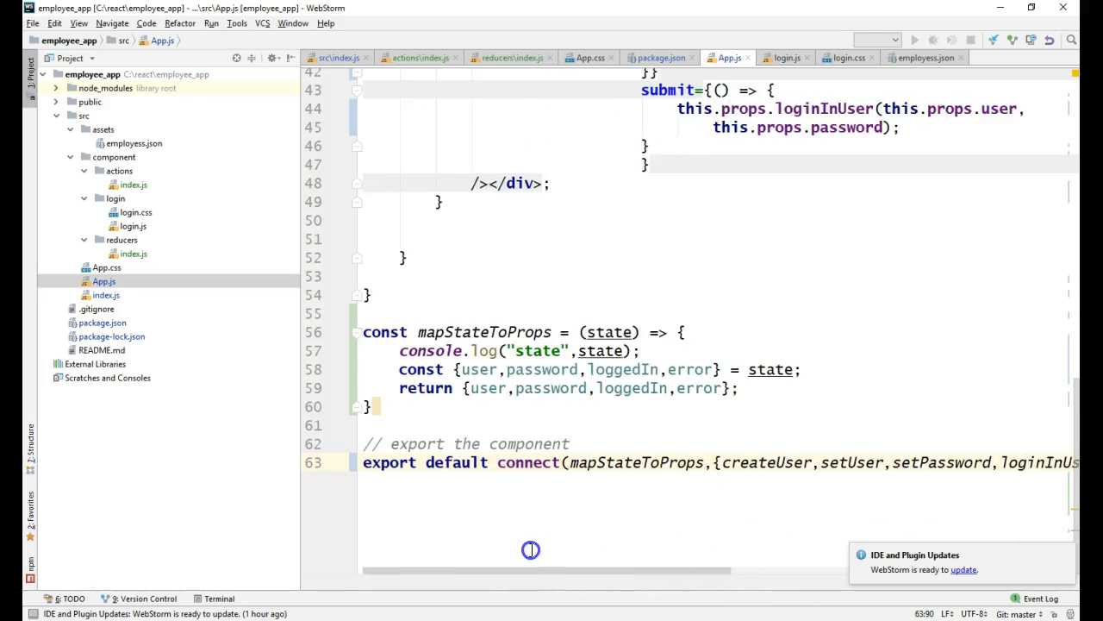
Call this.props.logout() inside the Logout button's onClick arrow function
scroll(up, 3)
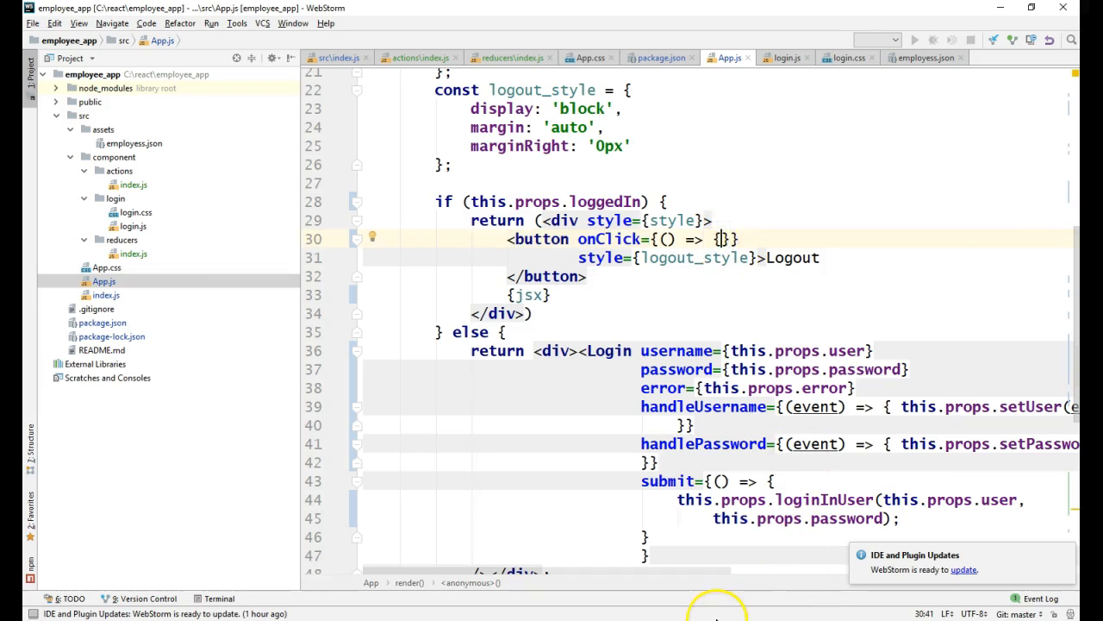
text(this)
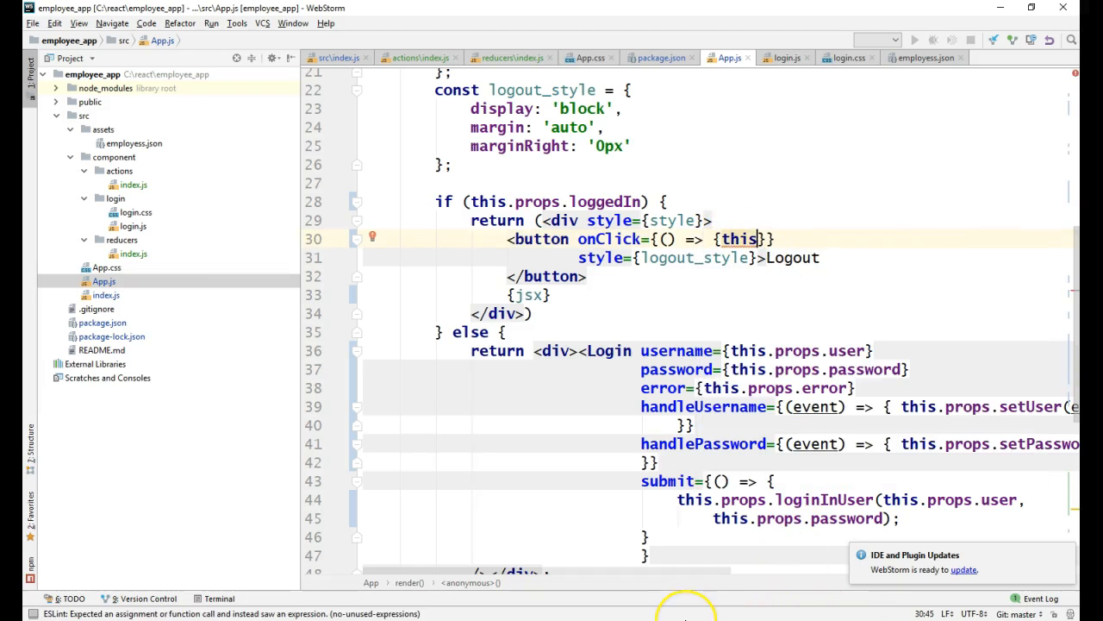
text(.)
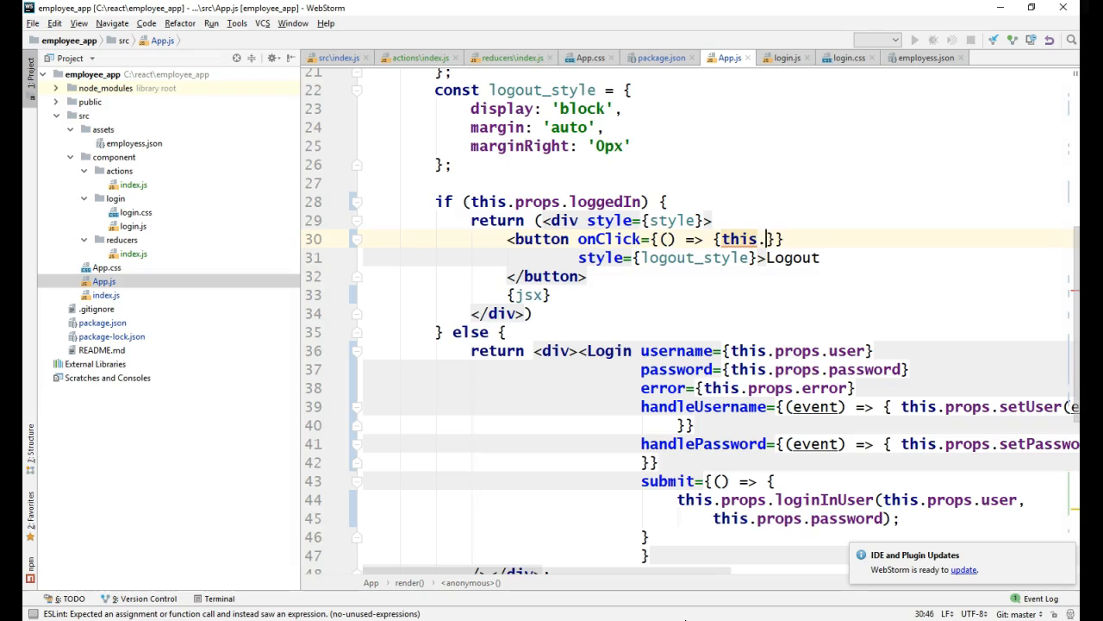
text(props)
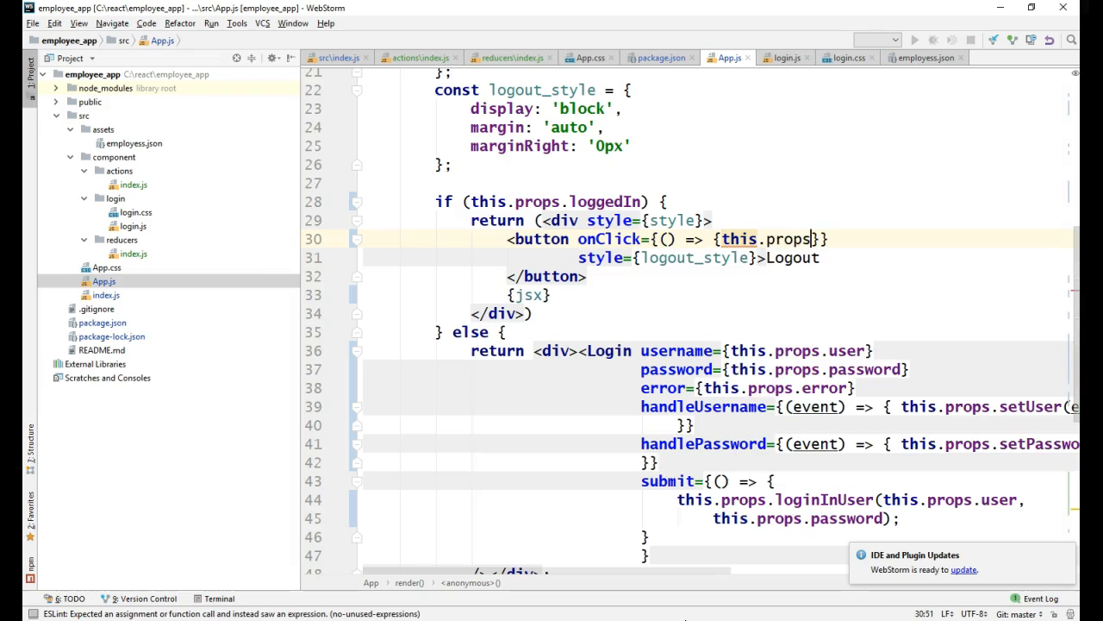
text(logout()
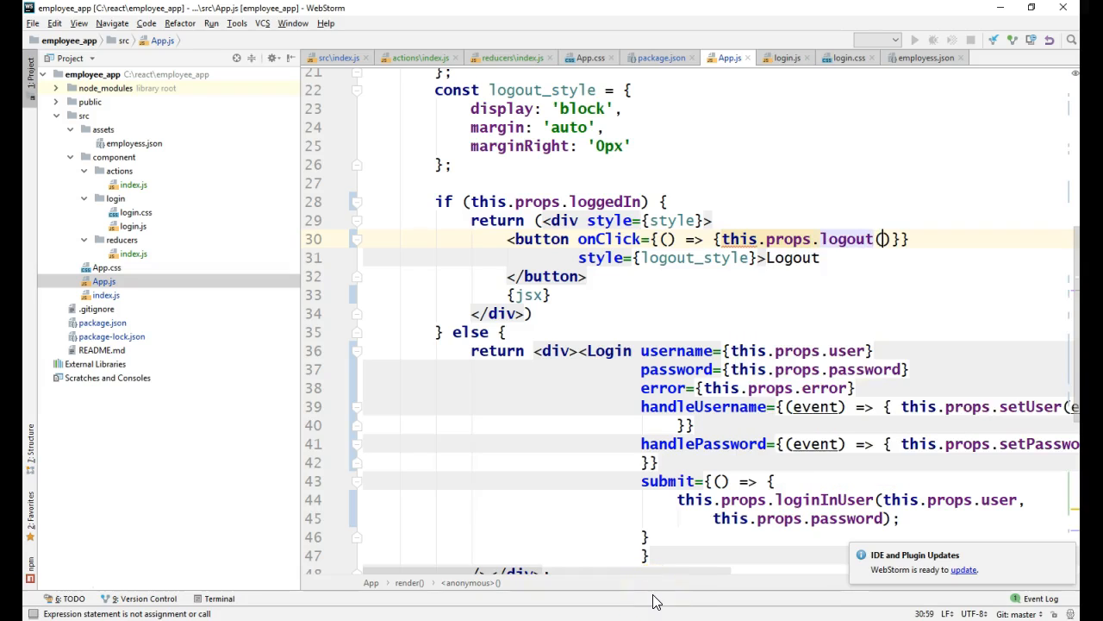
click(586, 276)
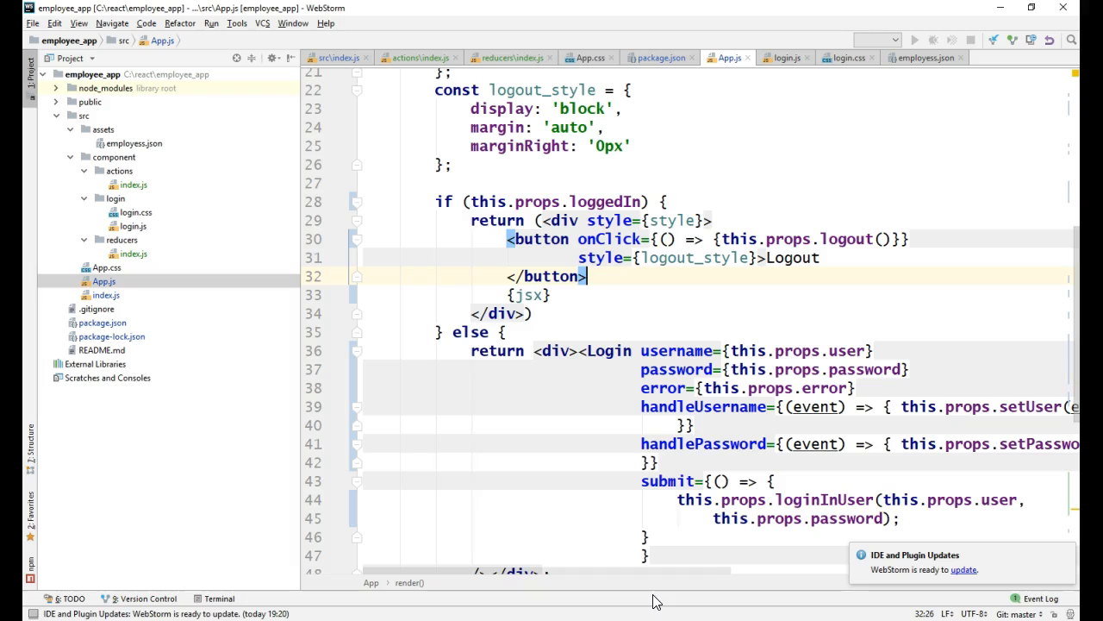
scroll(up, 3)
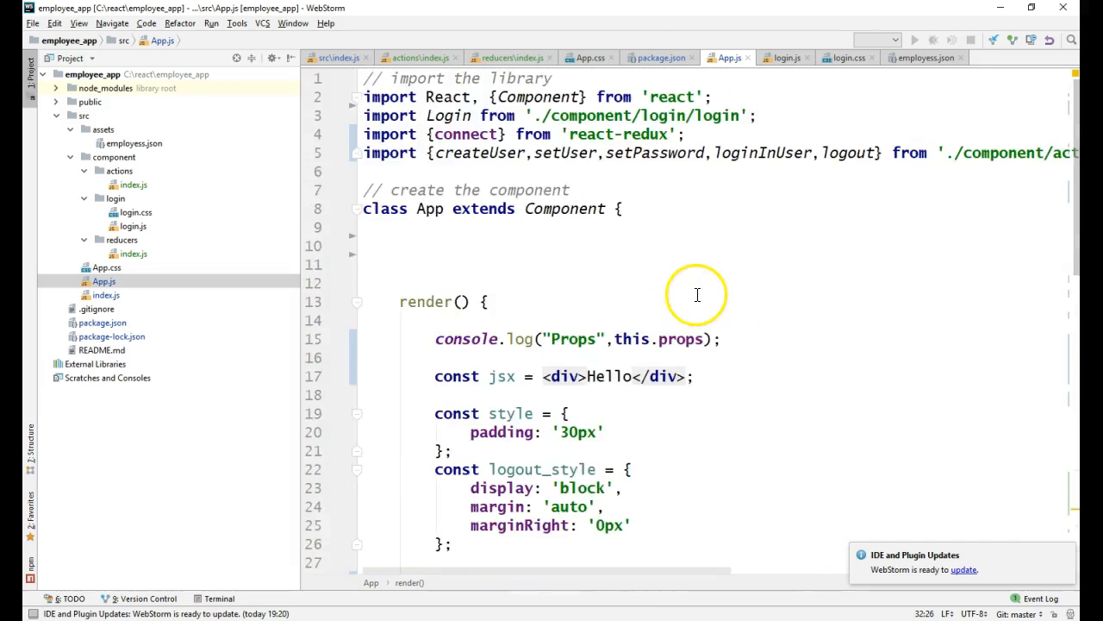
scroll(down, 3)
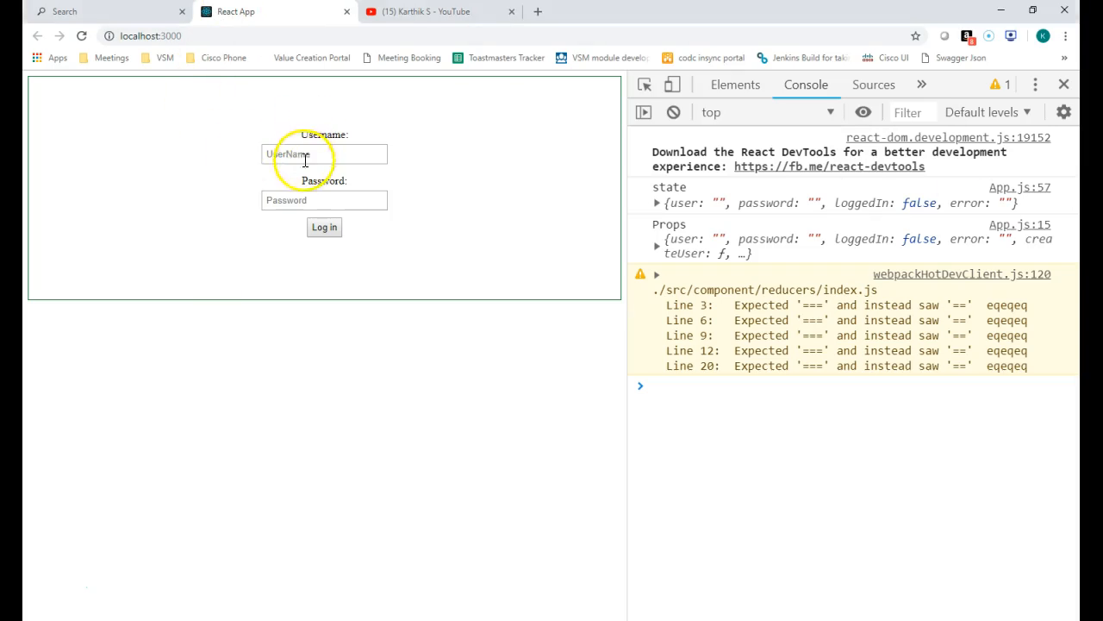
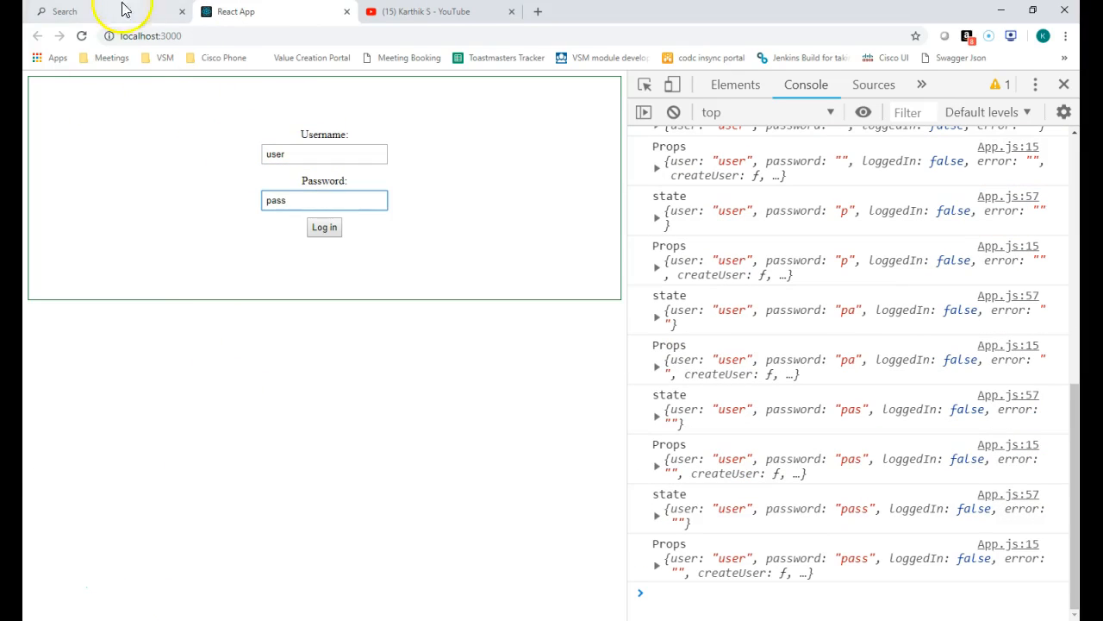
click(324, 227)
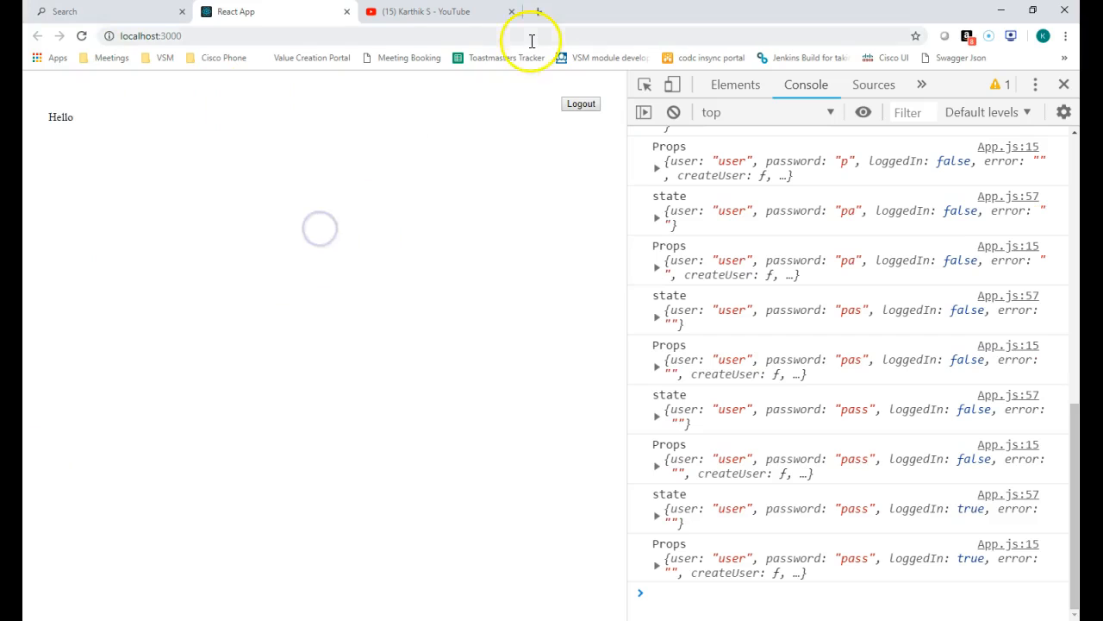
click(581, 104)
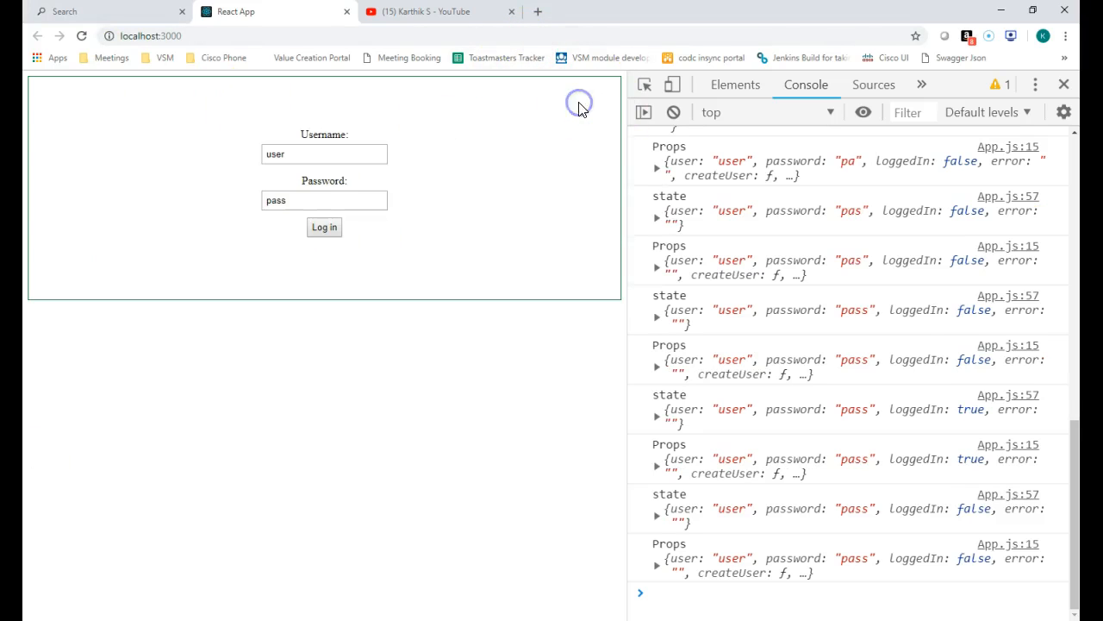
mouse_move(533, 121)
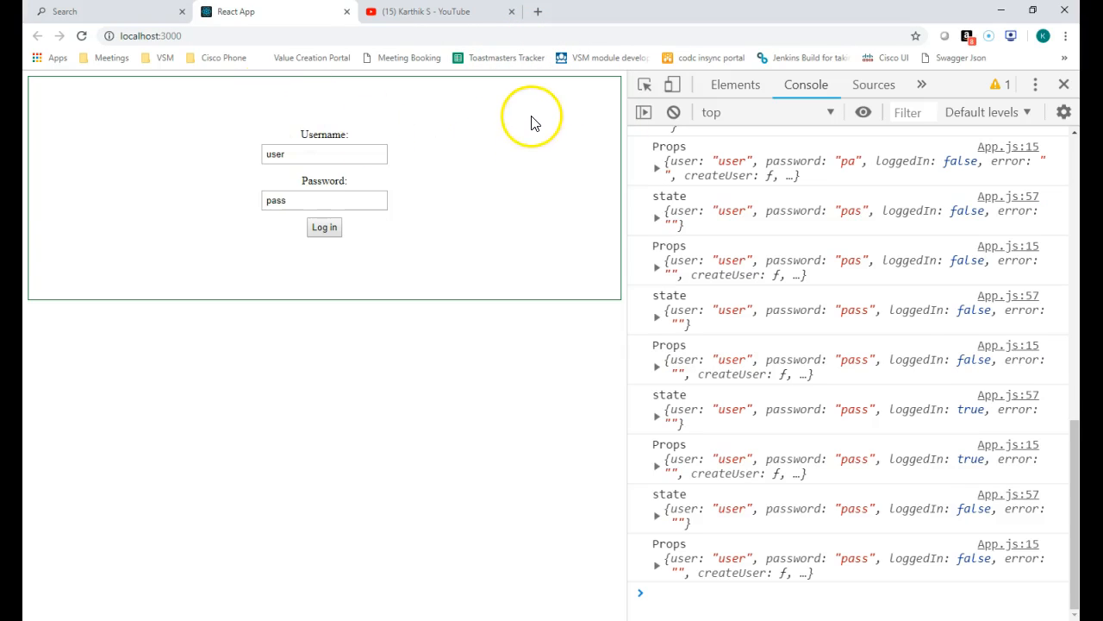
mouse_move(474, 117)
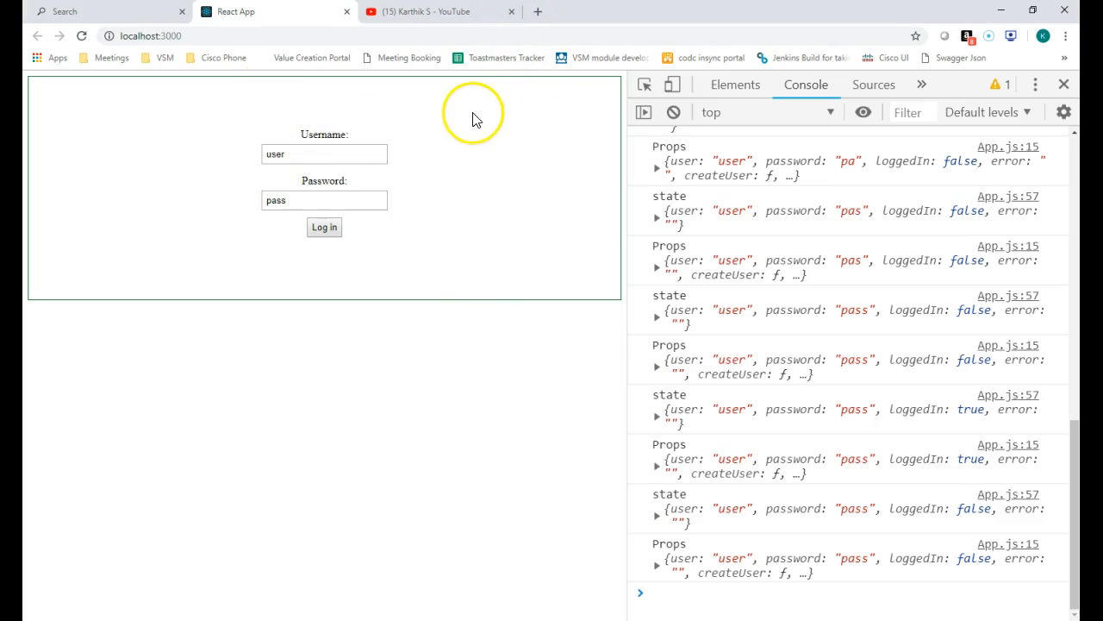
mouse_move(273, 335)
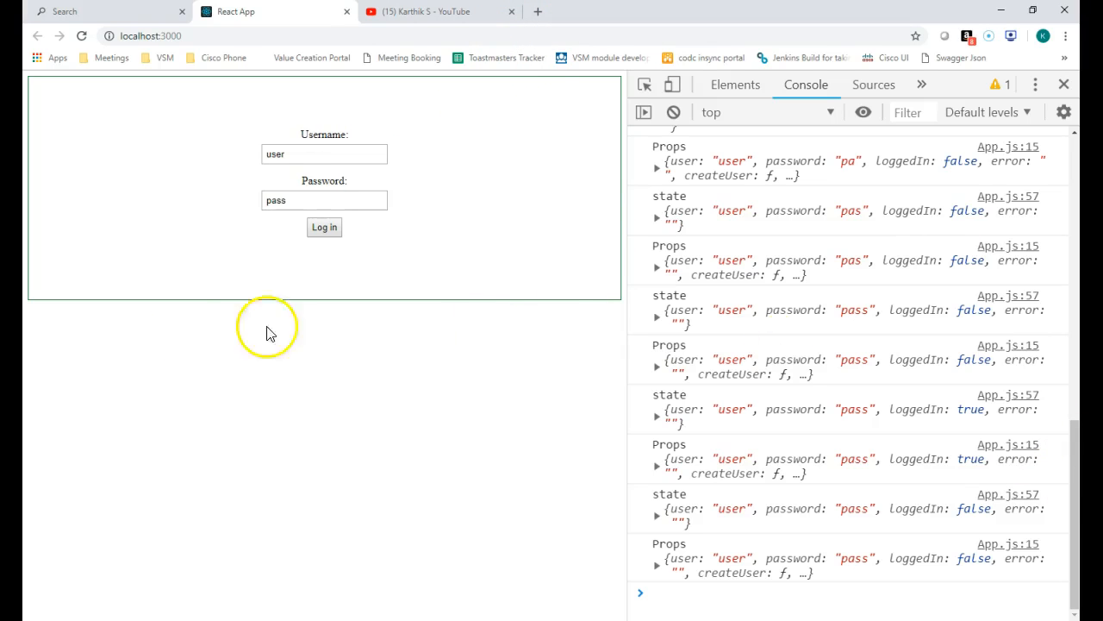
mouse_move(344, 217)
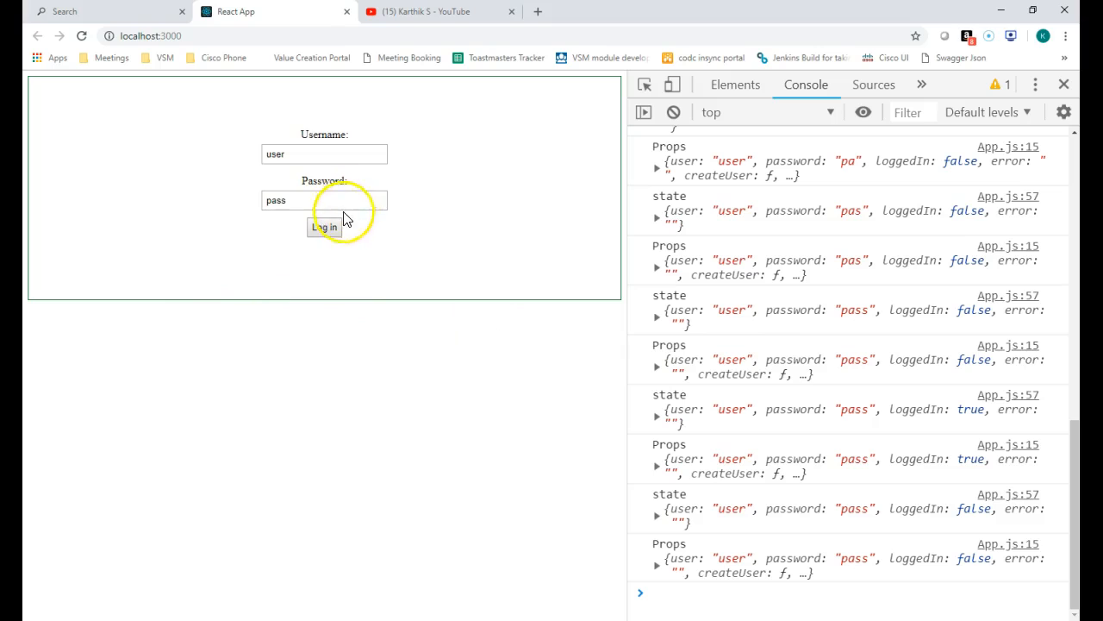
mouse_move(383, 190)
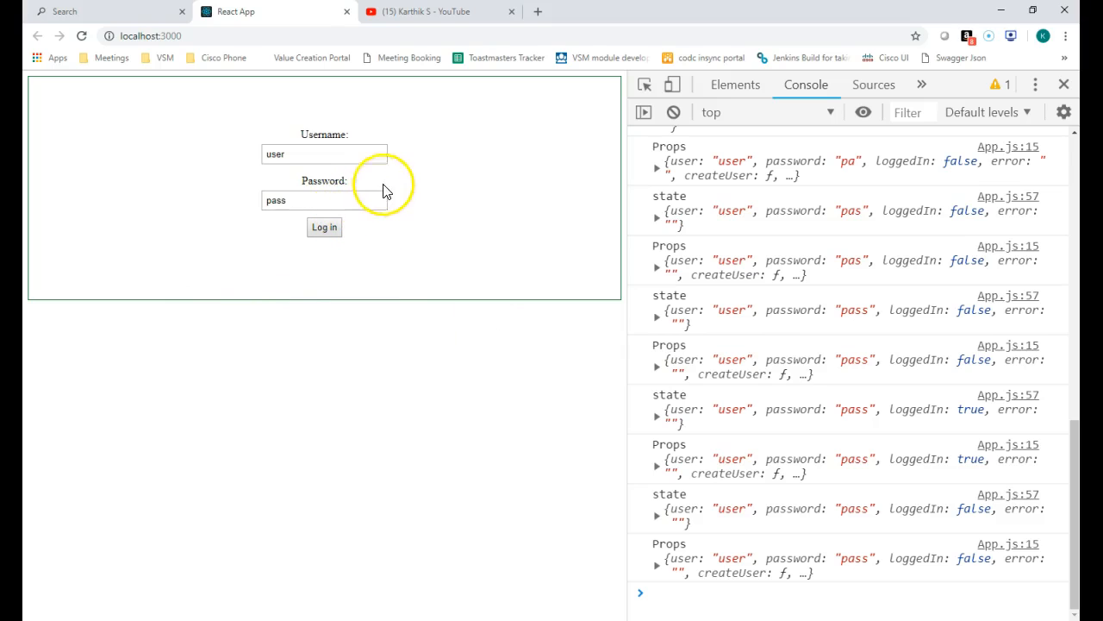
mouse_move(445, 224)
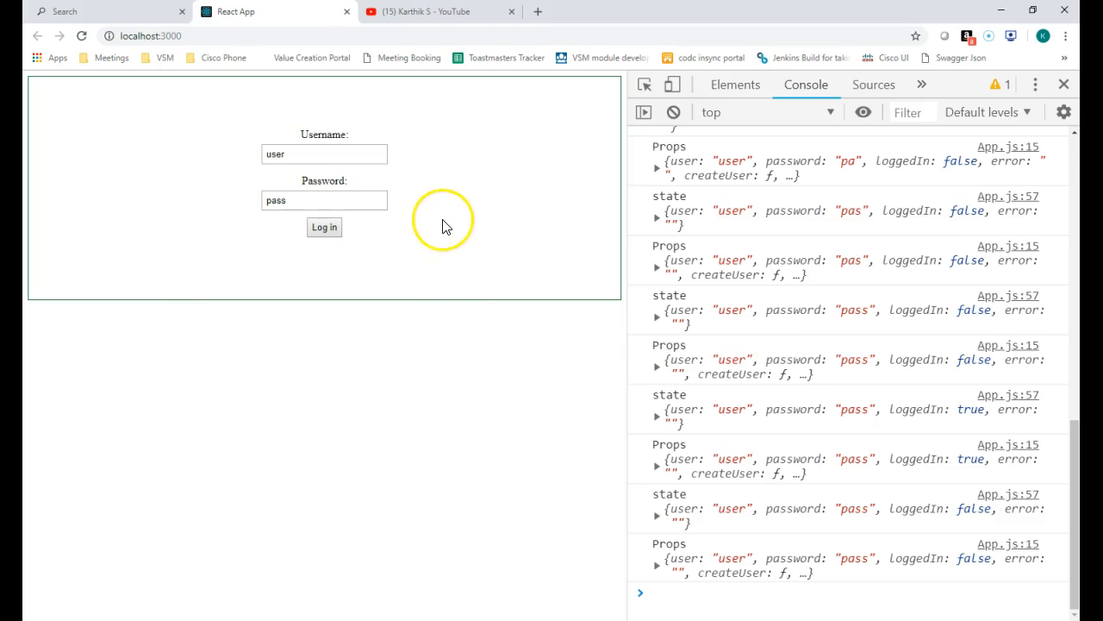
mouse_move(386, 216)
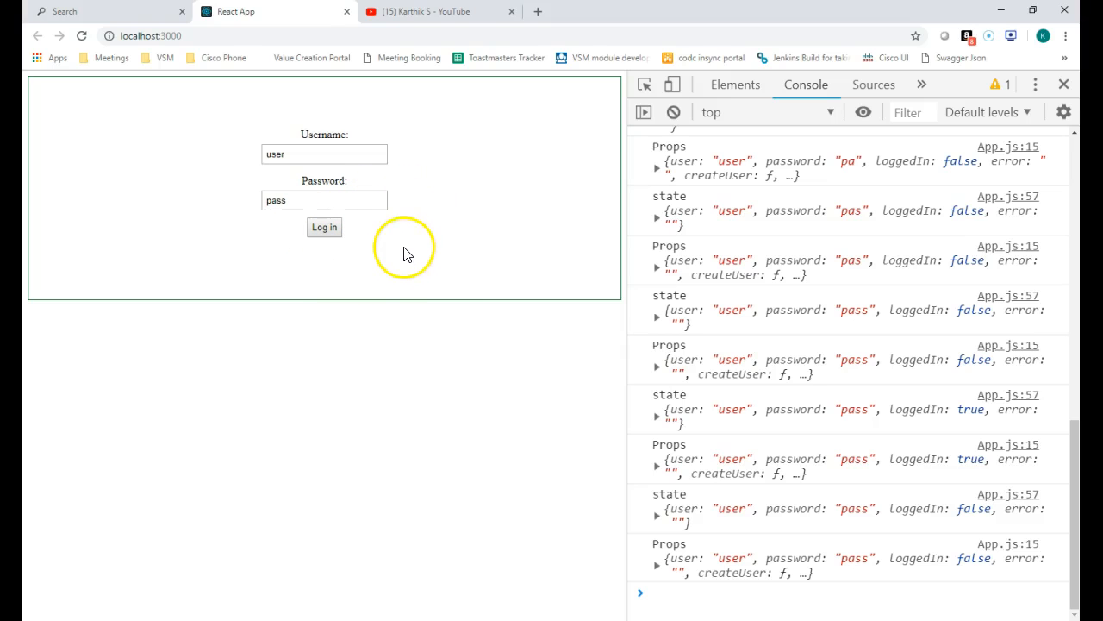
mouse_move(407, 214)
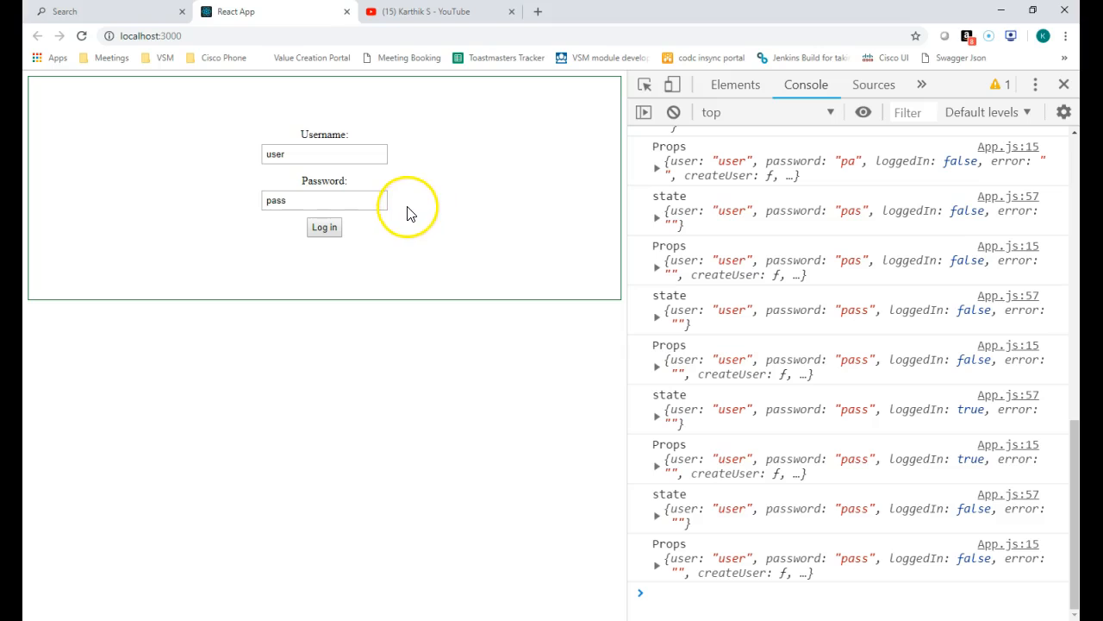
mouse_move(414, 207)
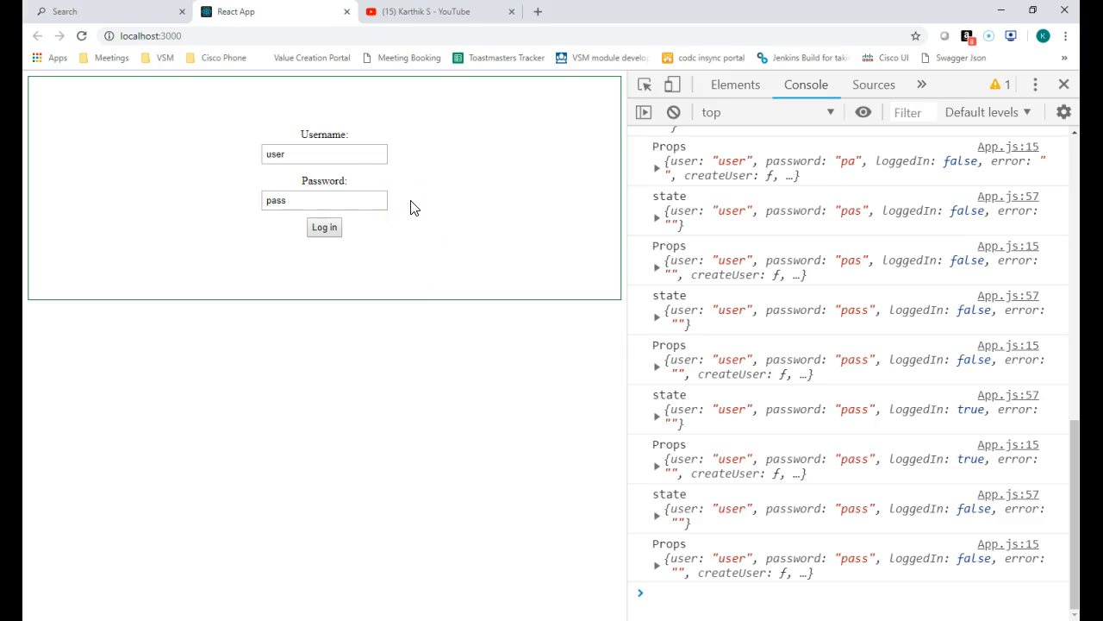
mouse_move(376, 301)
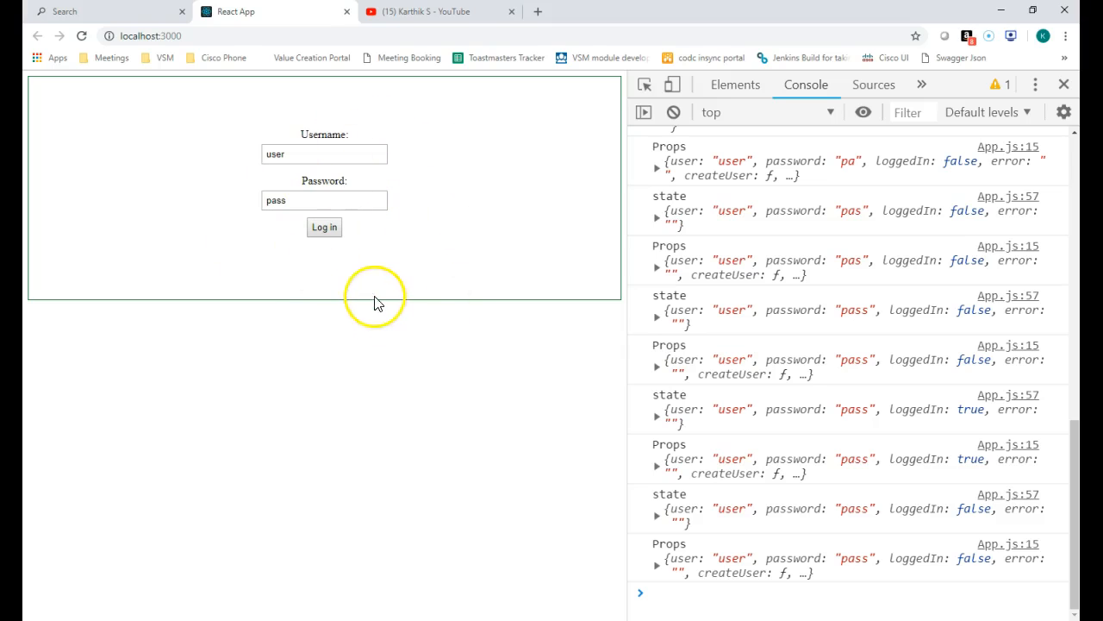
mouse_move(393, 215)
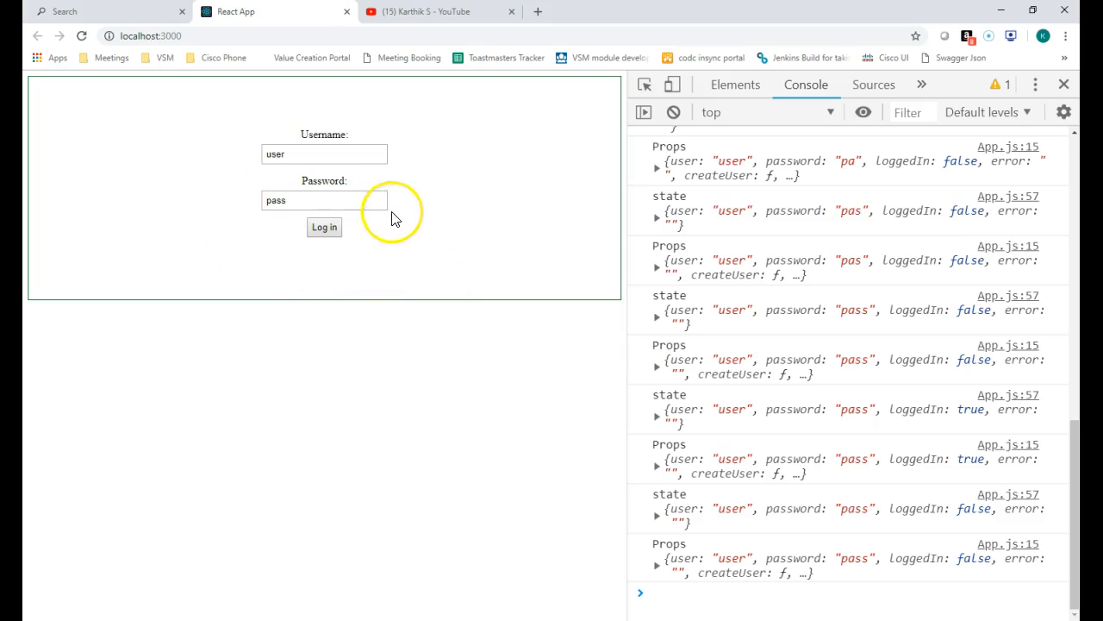
mouse_move(371, 234)
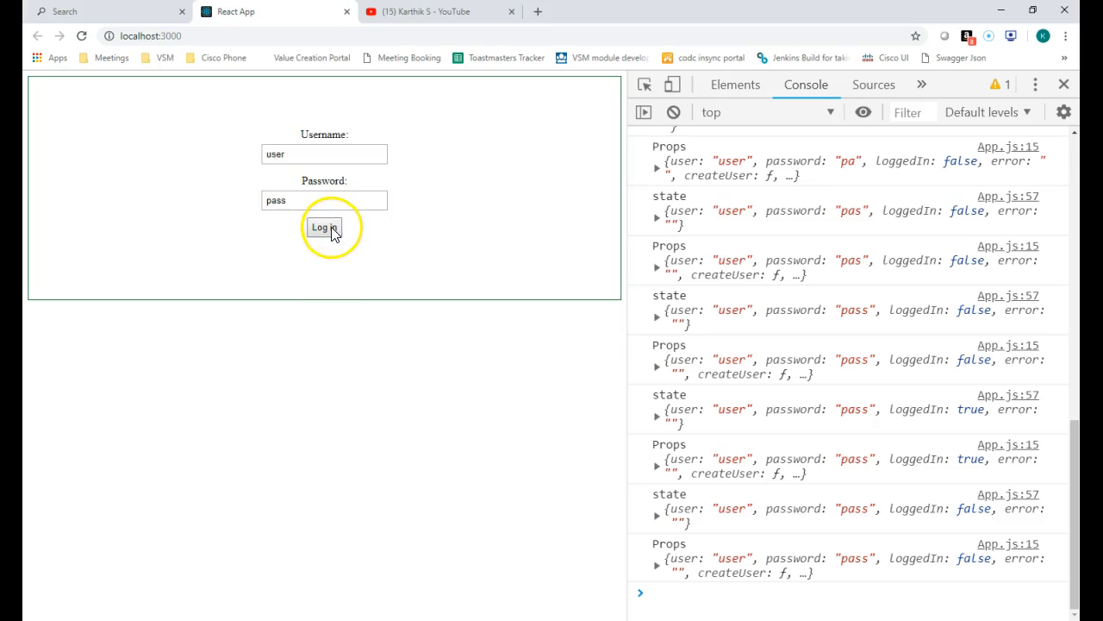
mouse_move(55, 597)
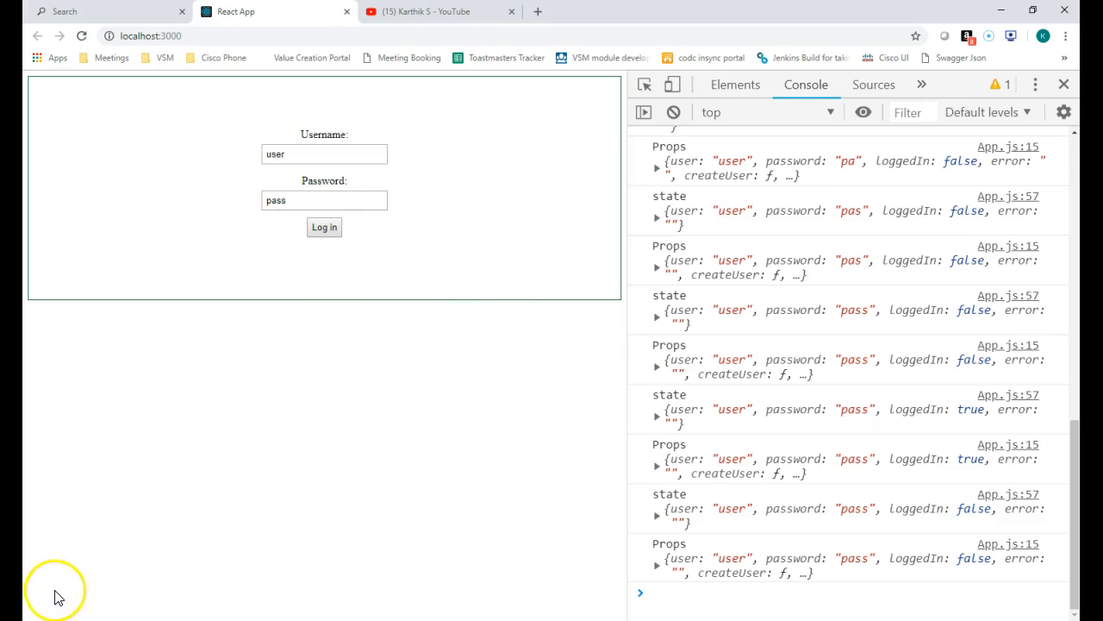